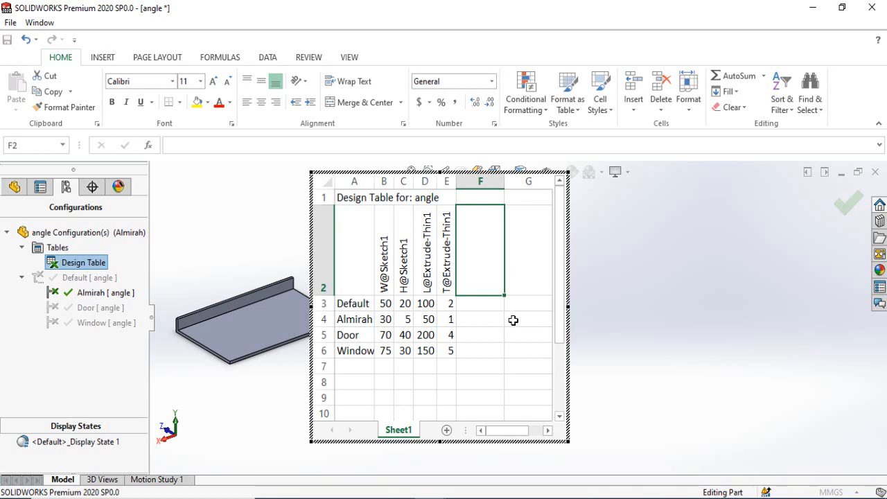
pyautogui.moveTo(528, 290)
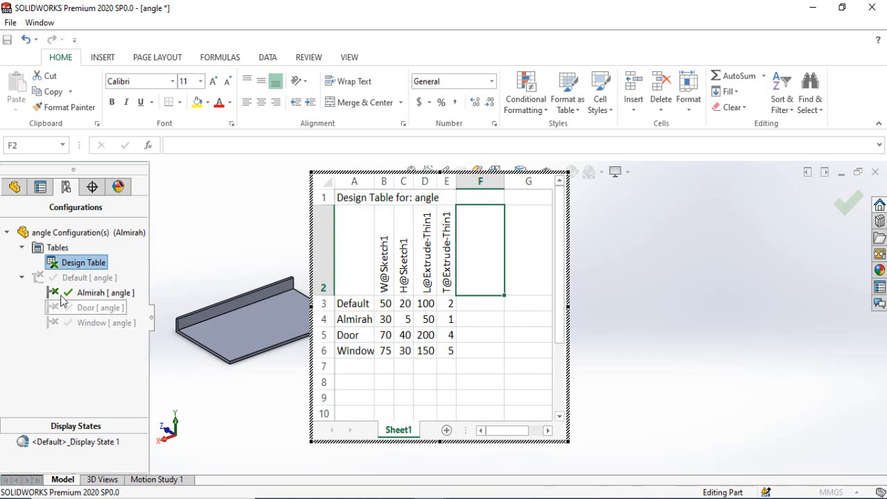
pyautogui.moveTo(385, 350)
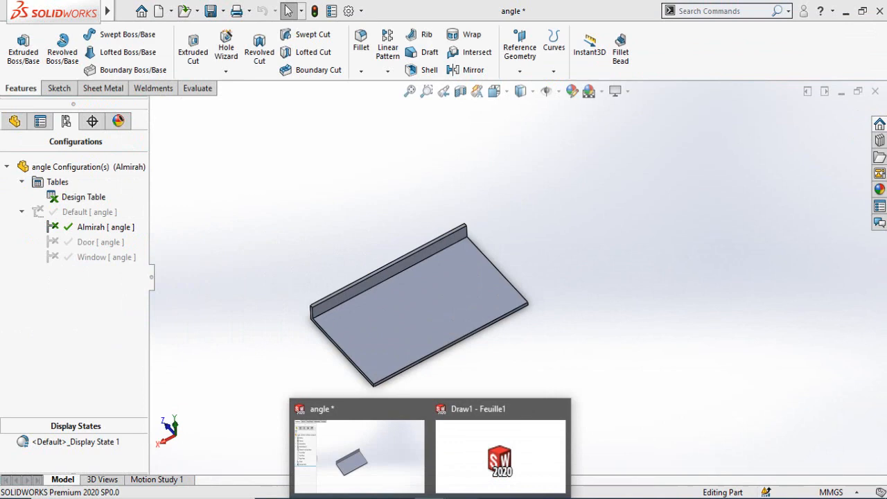
# Close the angle part and create a new blank part document.
pyautogui.click(500, 450)
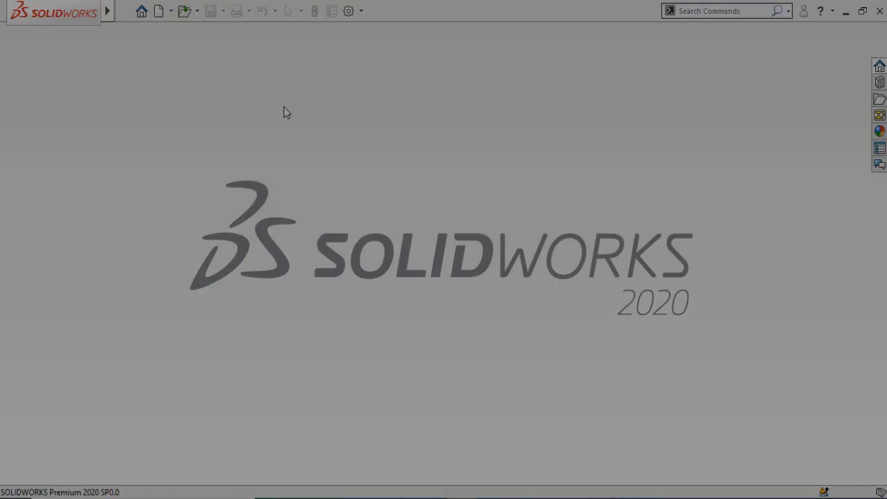
pyautogui.click(158, 11)
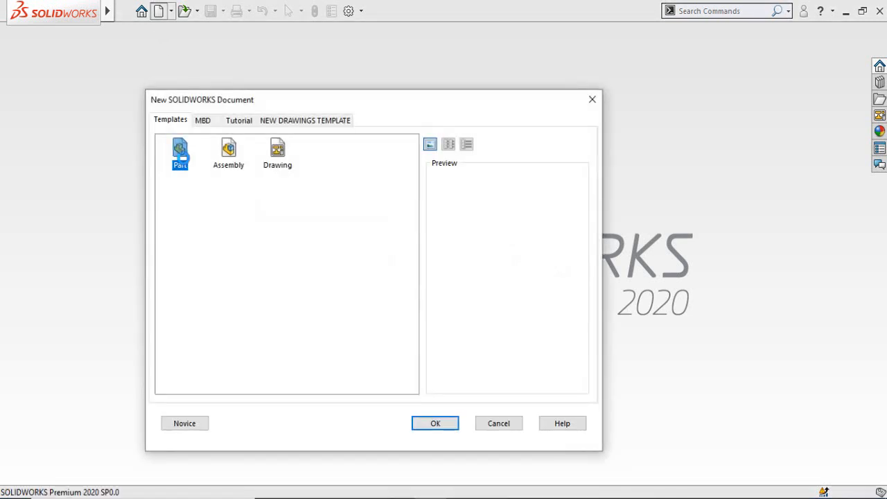
pyautogui.click(435, 423)
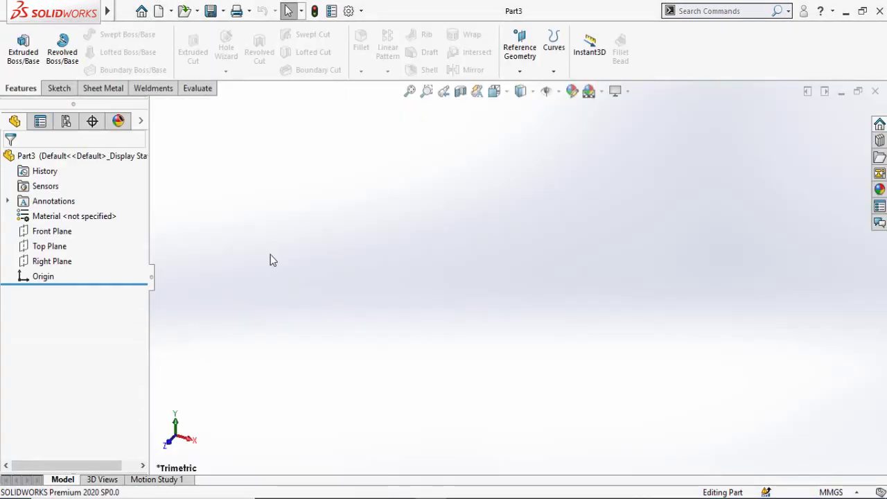
# Sketch an L profile on the Right Plane with a 50 mm horizontal leg and 20 mm vertical leg.
pyautogui.click(52, 261)
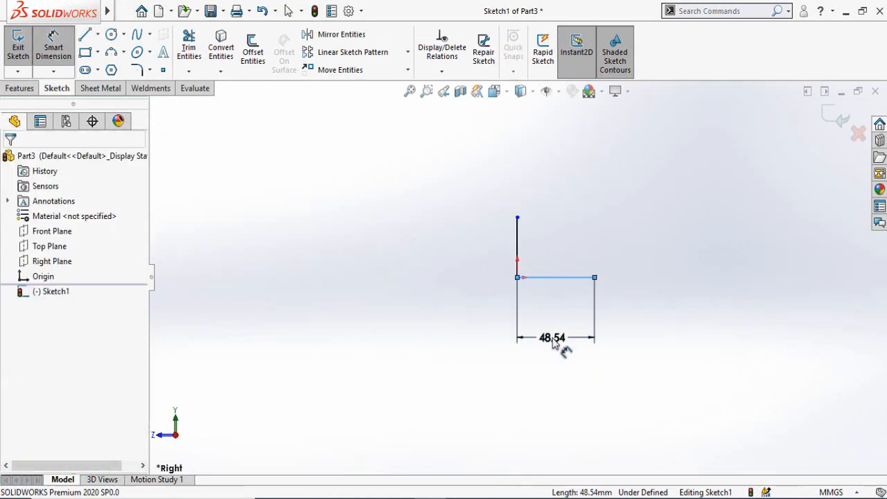
pyautogui.click(552, 339)
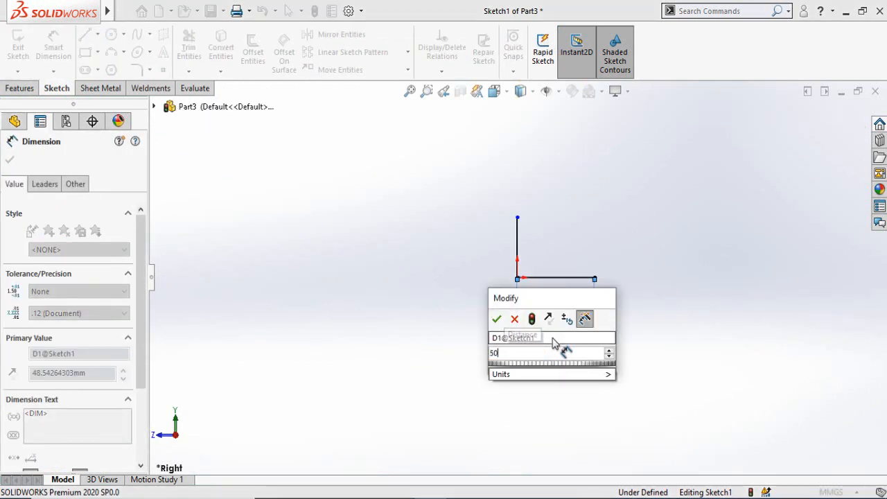
pyautogui.click(496, 319)
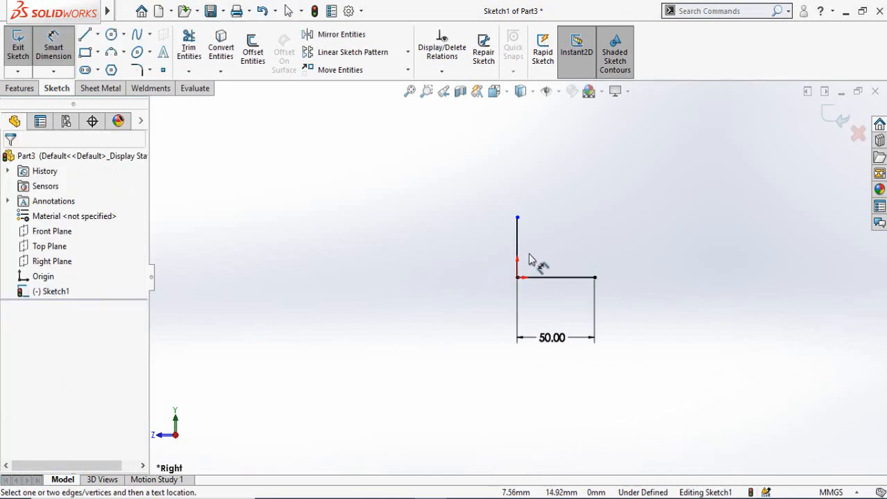
pyautogui.click(516, 249)
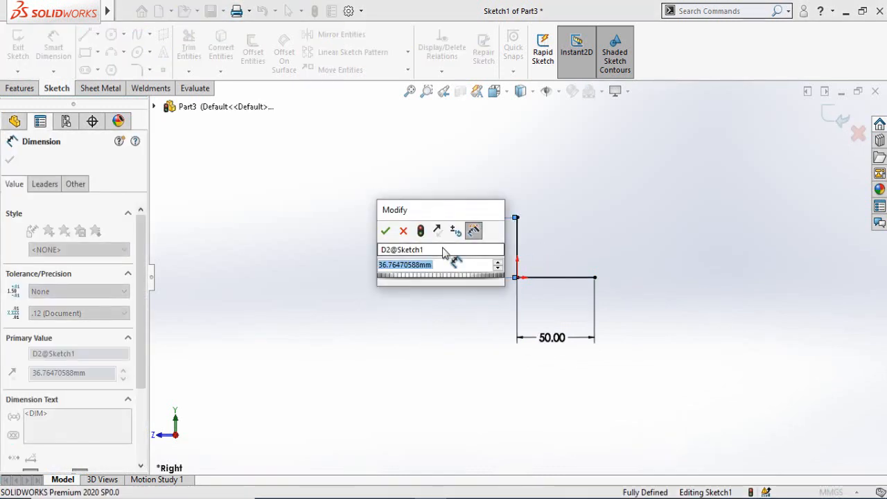
pyautogui.click(385, 230)
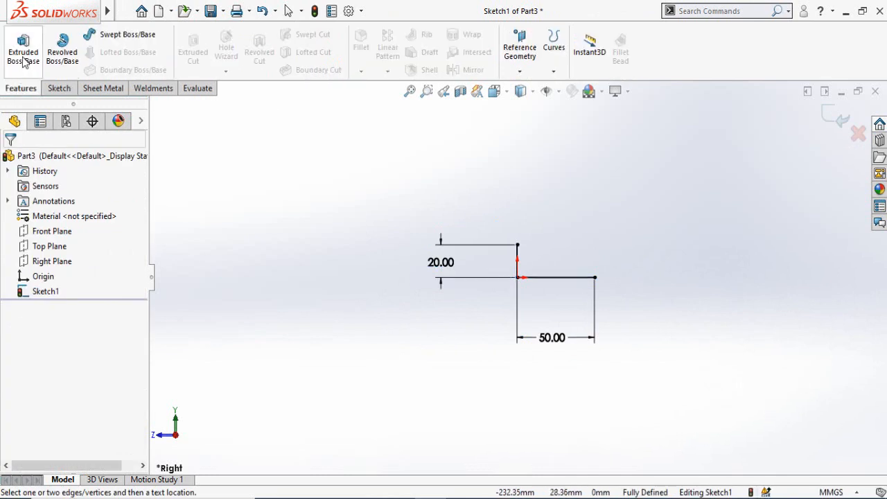
# Extrude the L profile mid-plane 100 mm deep as a 2 mm thin feature.
pyautogui.click(22, 49)
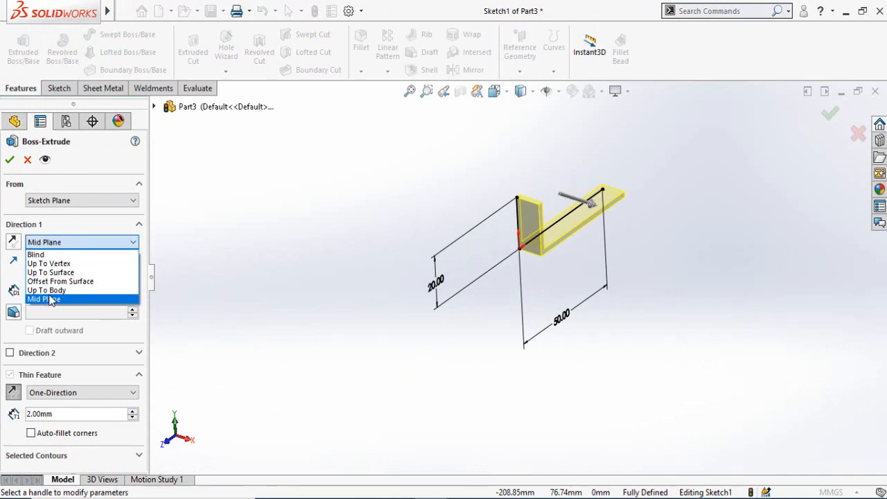
pyautogui.click(45, 300)
pyautogui.write('100')
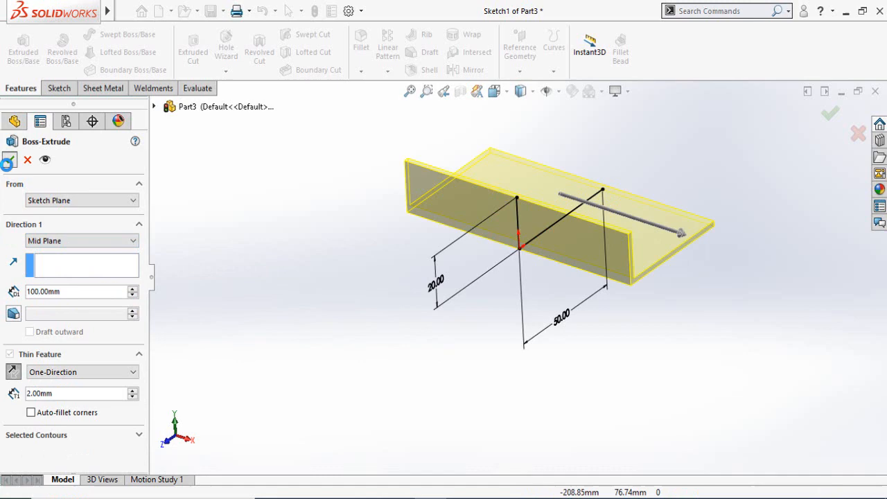
pyautogui.click(829, 114)
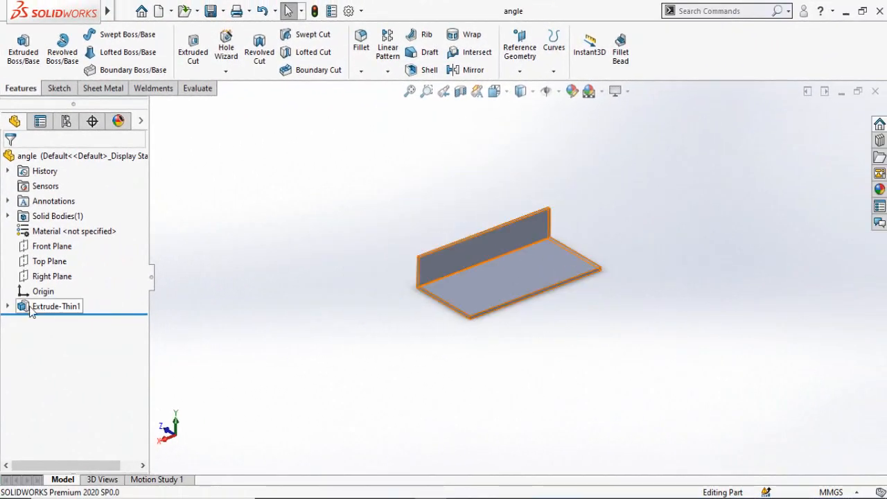
# Show the Extrude-Thin1 dimensions and rename the 100 mm depth dimension to L.
pyautogui.click(55, 306)
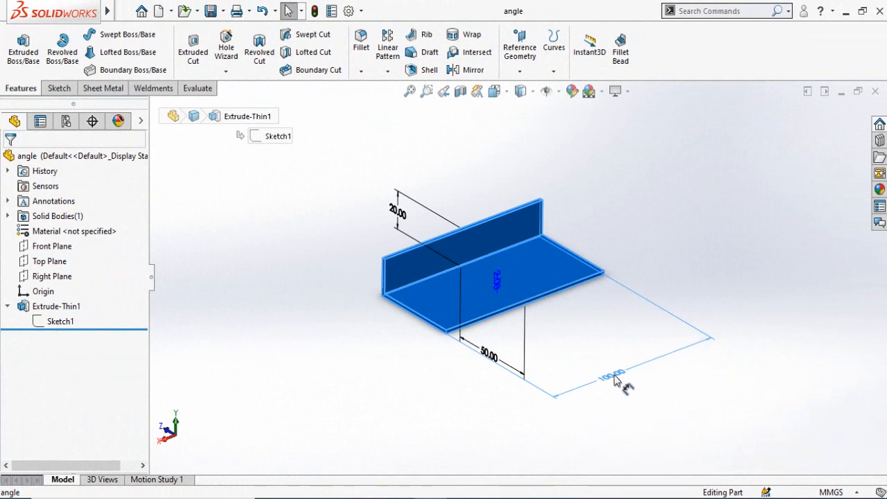
pyautogui.click(613, 371)
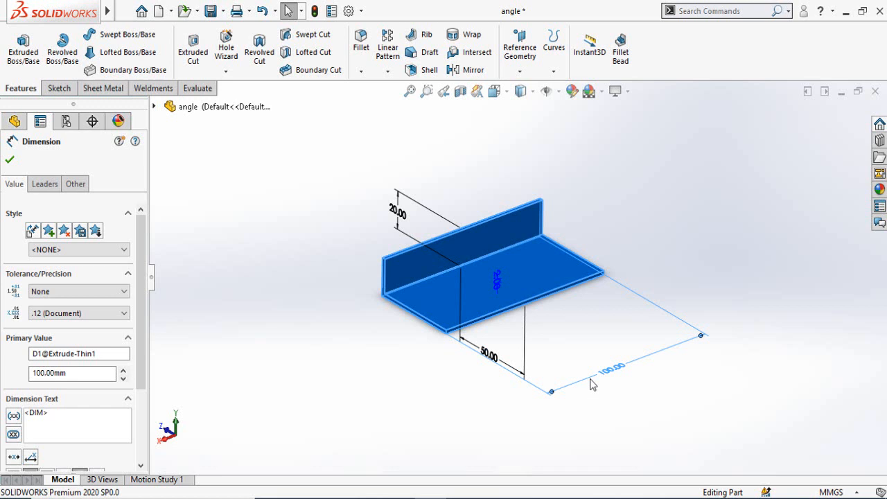
pyautogui.moveTo(2, 224)
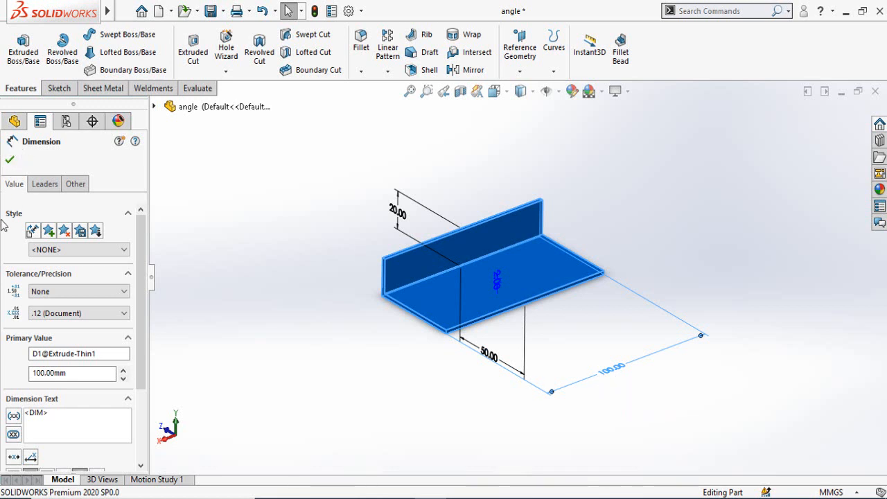
pyautogui.moveTo(12, 308)
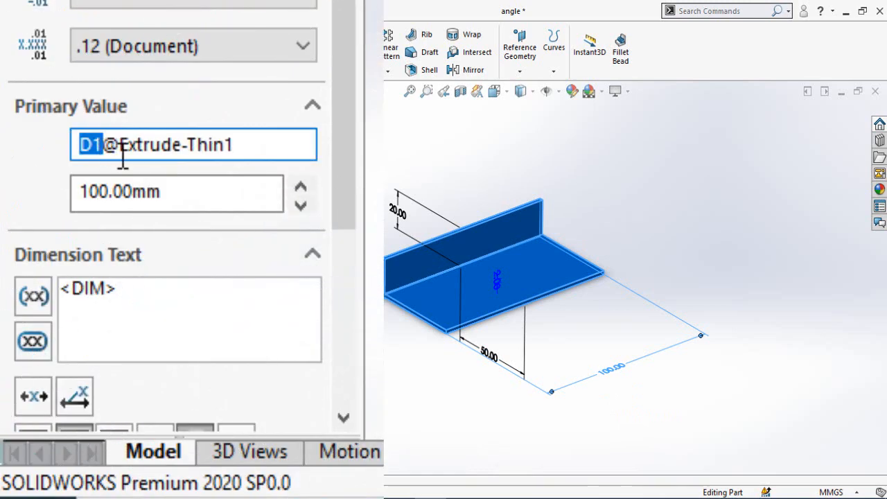
pyautogui.moveTo(221, 174)
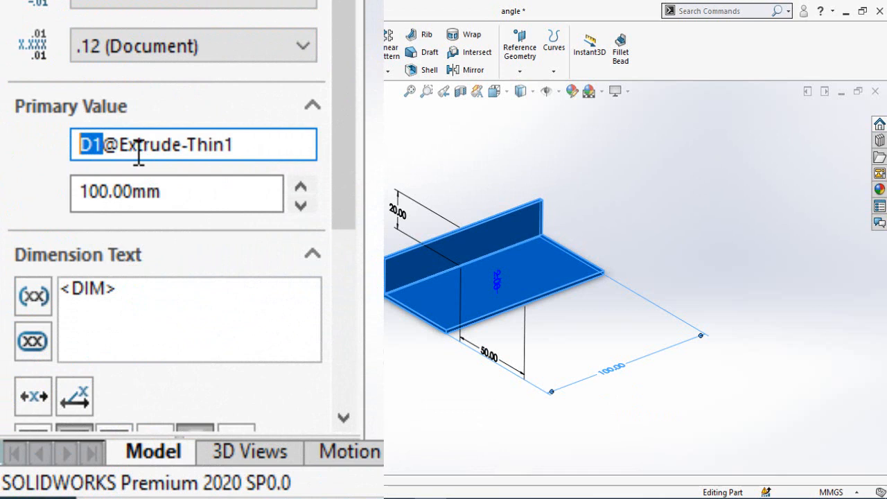
pyautogui.write('L')
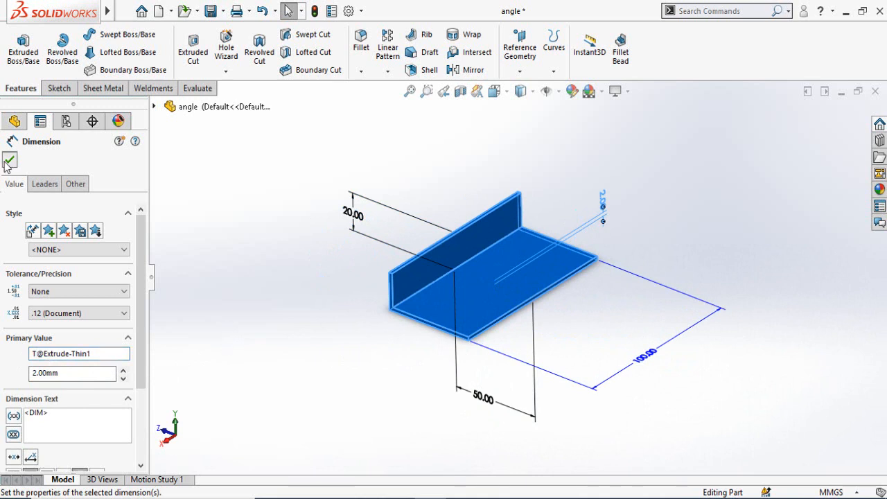
# Accept the renamed dimension and insert a Design Table with the Auto-create source.
pyautogui.click(10, 162)
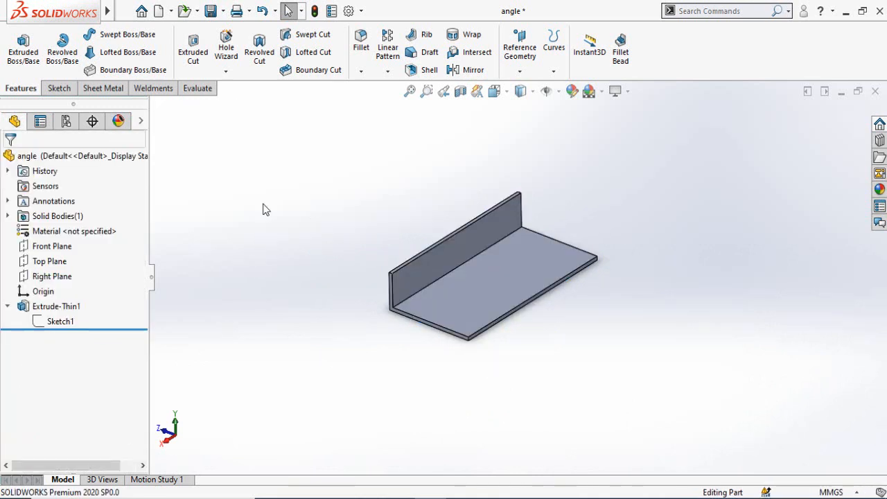
pyautogui.moveTo(153, 78)
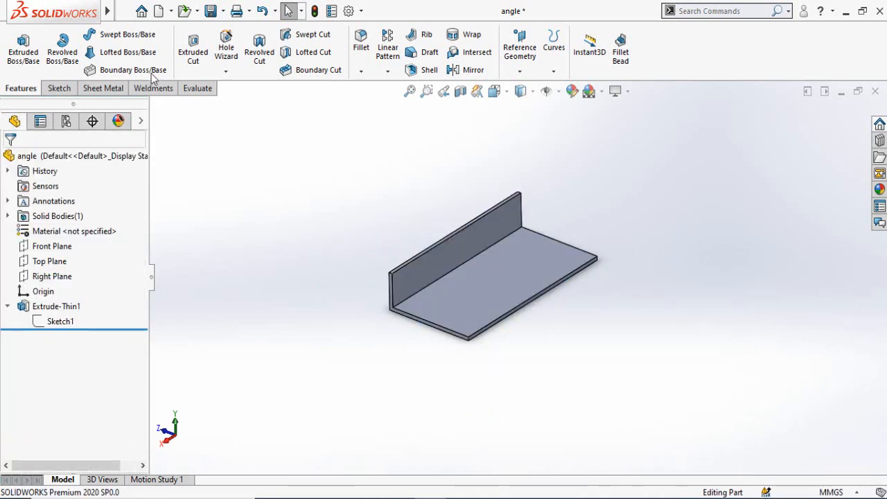
pyautogui.click(200, 11)
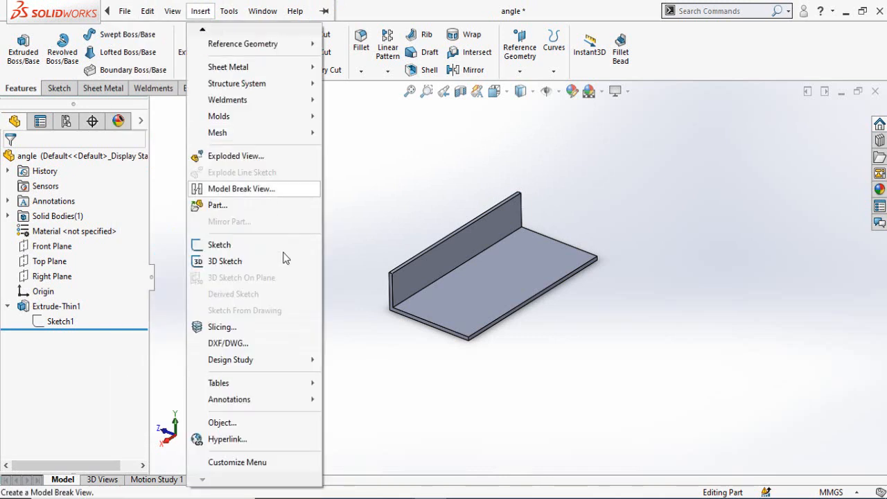
pyautogui.click(219, 382)
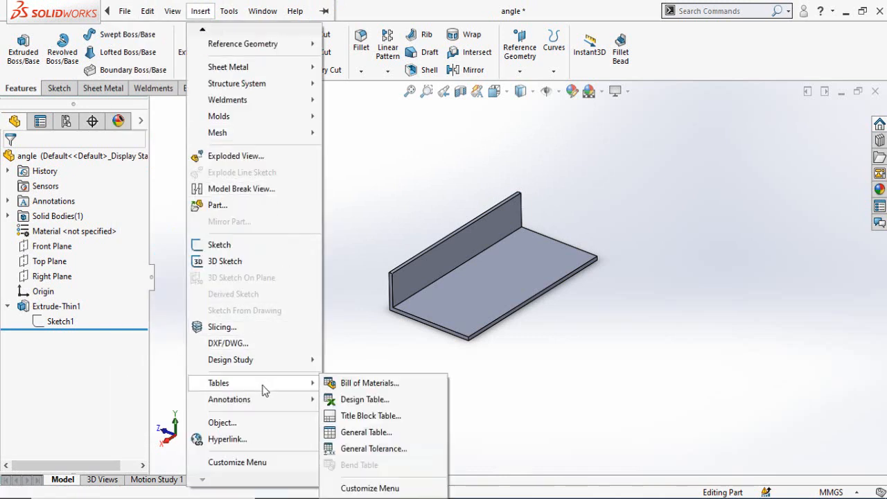
pyautogui.moveTo(366, 399)
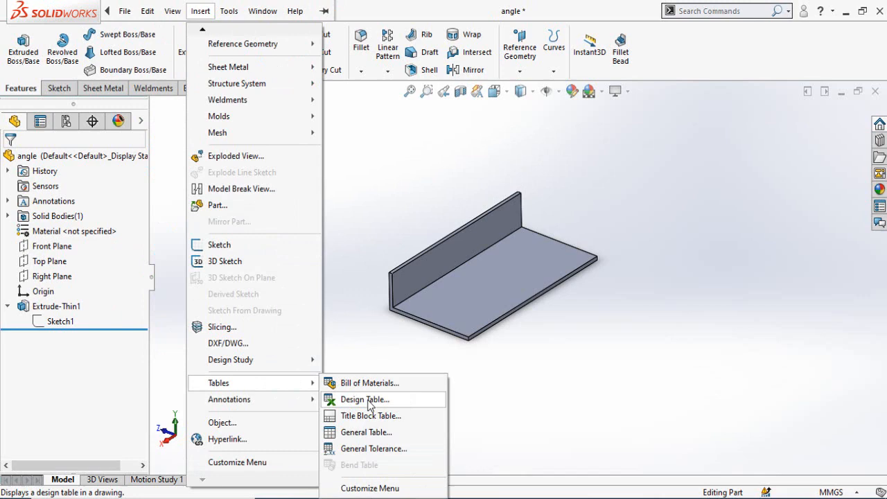
pyautogui.click(366, 400)
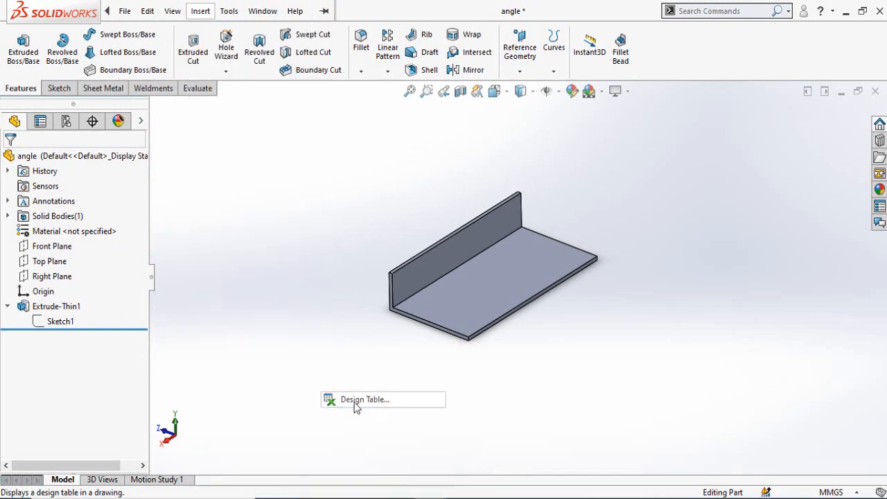
pyautogui.click(363, 399)
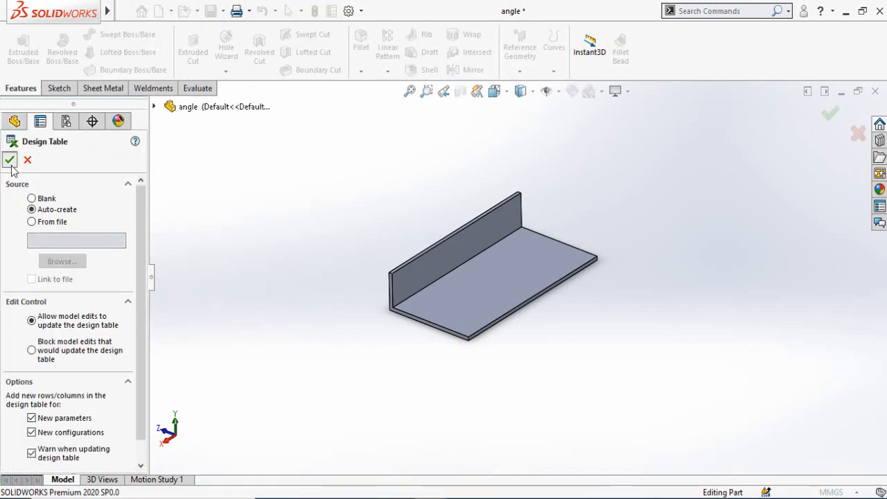
# Create the design table from all four of the angle's dimensions and return to the part.
pyautogui.click(10, 159)
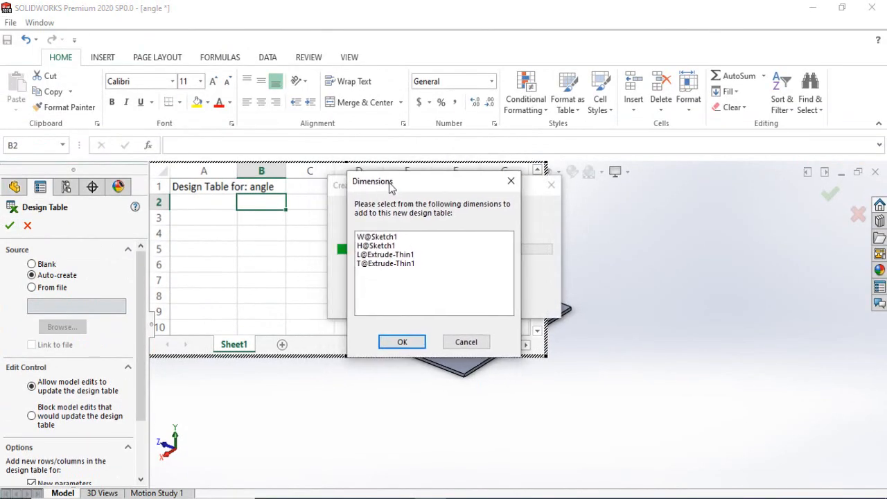
pyautogui.moveTo(391, 181); pyautogui.dragTo(374, 169)
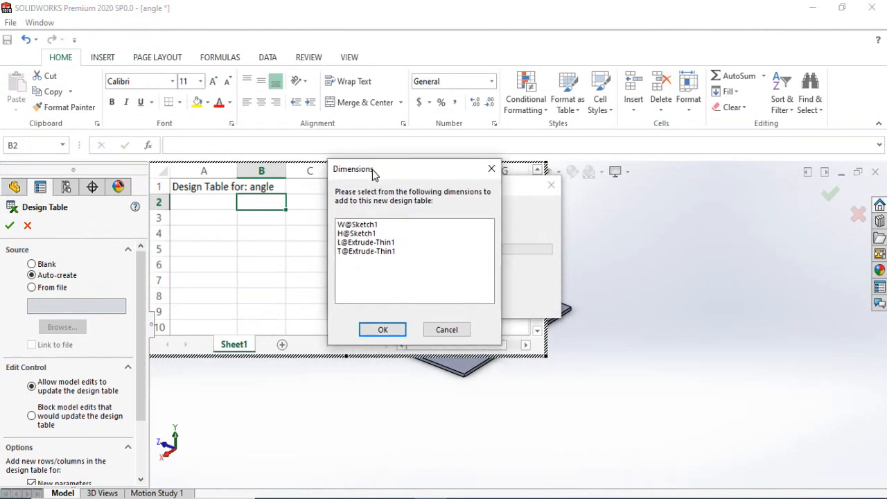
pyautogui.moveTo(366, 233)
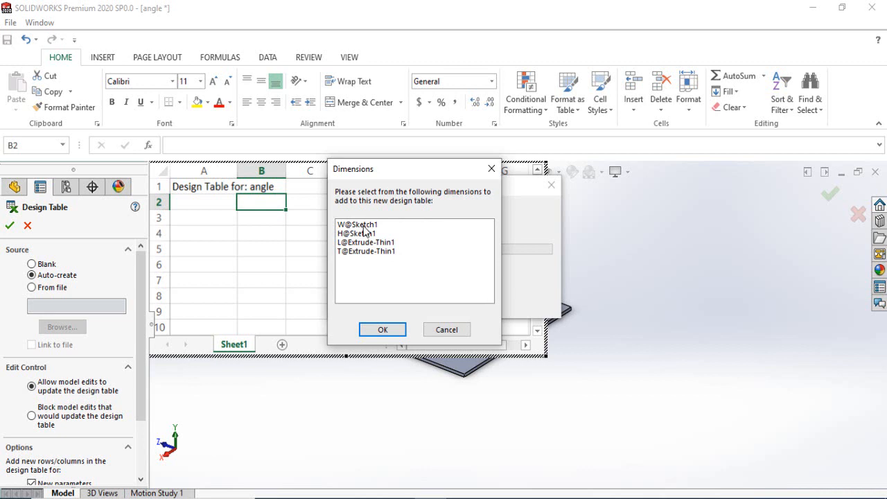
pyautogui.moveTo(373, 261)
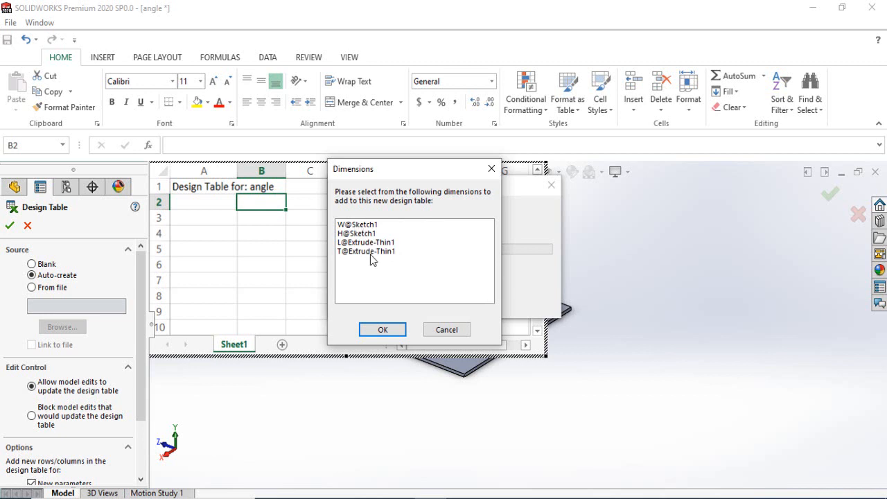
pyautogui.click(358, 229)
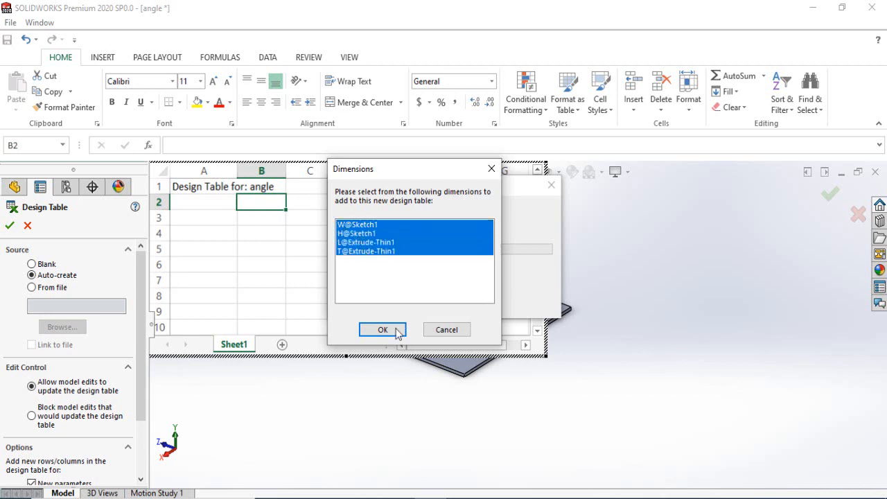
pyautogui.click(382, 329)
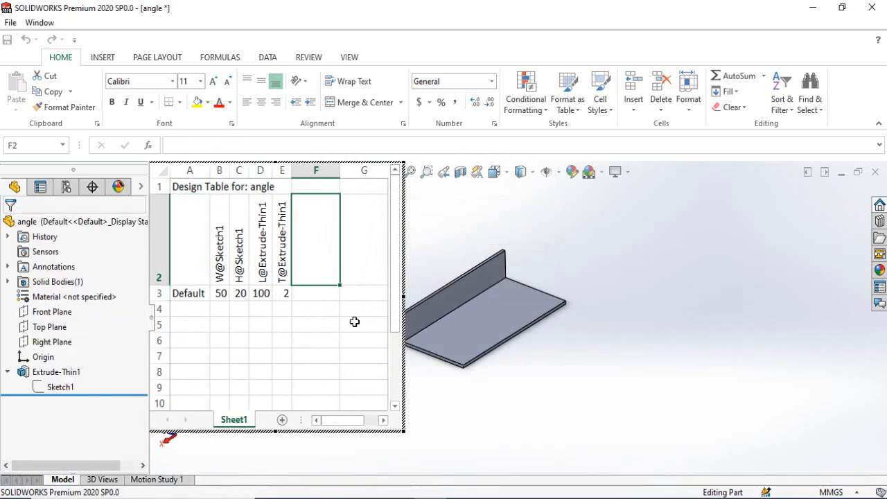
pyautogui.moveTo(340, 329)
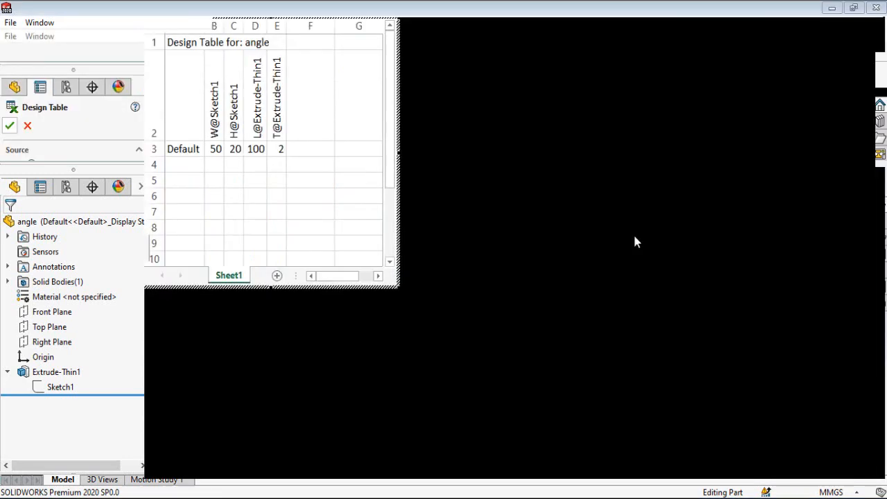
pyautogui.click(10, 125)
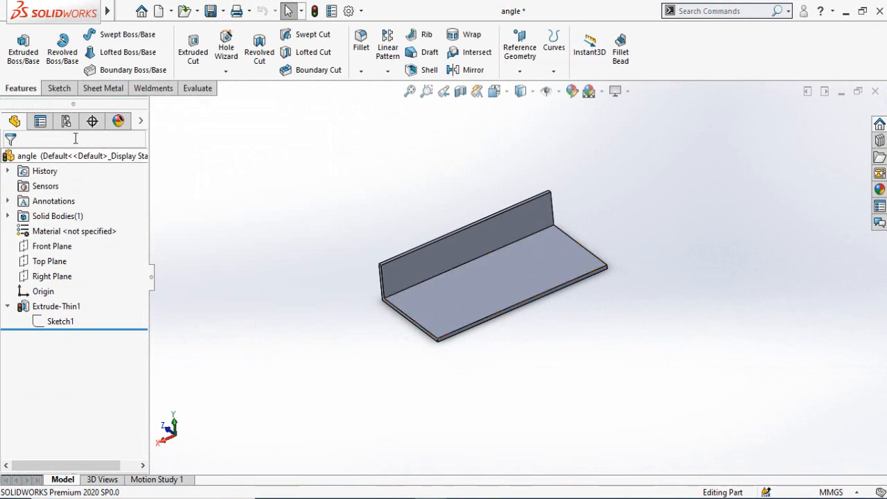
pyautogui.moveTo(67, 122)
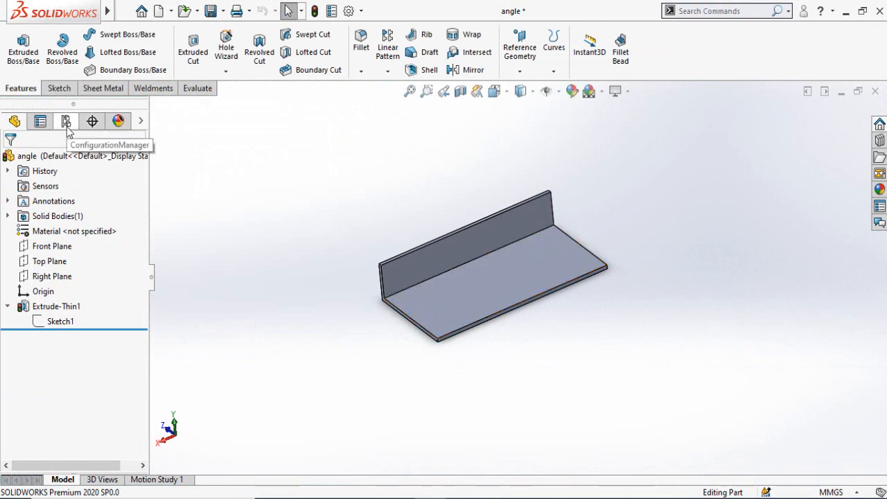
# Add a Door configuration derived from Default in the ConfigurationManager.
pyautogui.click(66, 122)
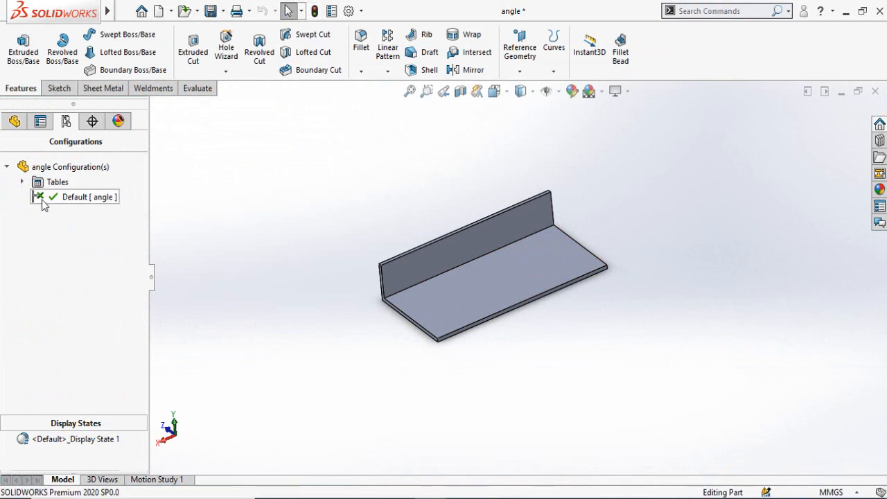
pyautogui.rightClick(84, 197)
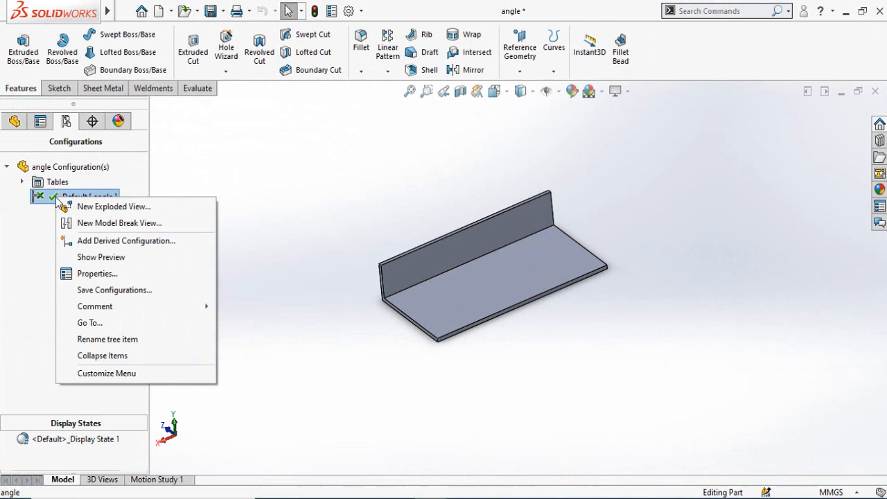
pyautogui.moveTo(128, 242)
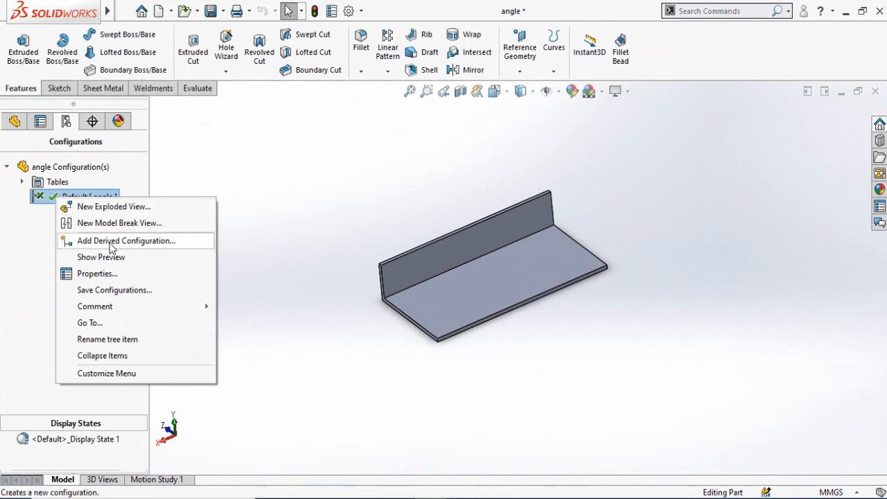
pyautogui.click(126, 242)
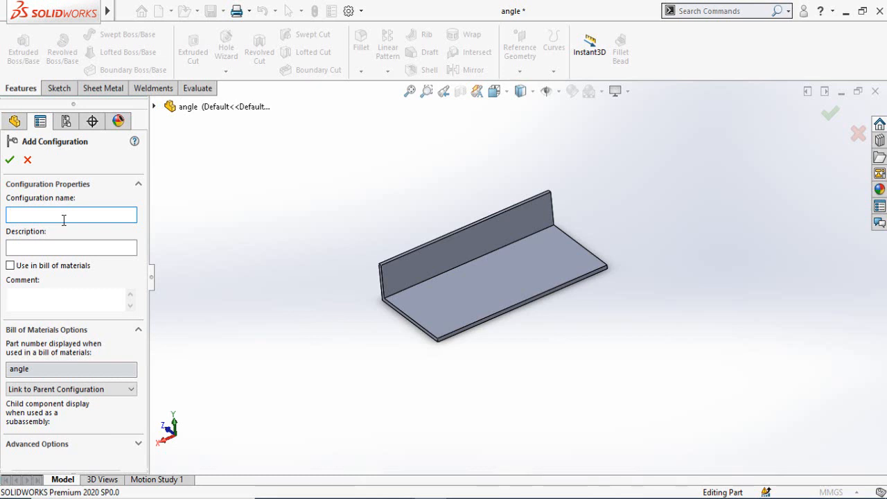
pyautogui.write('Door')
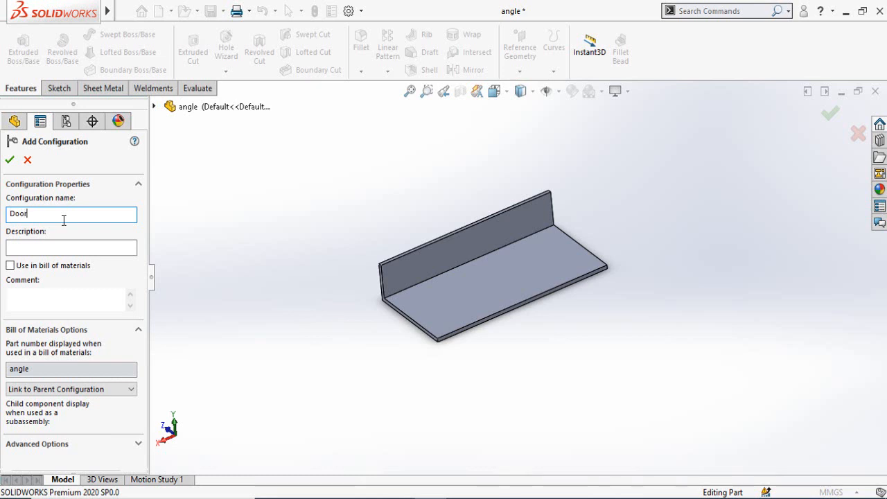
pyautogui.click(10, 160)
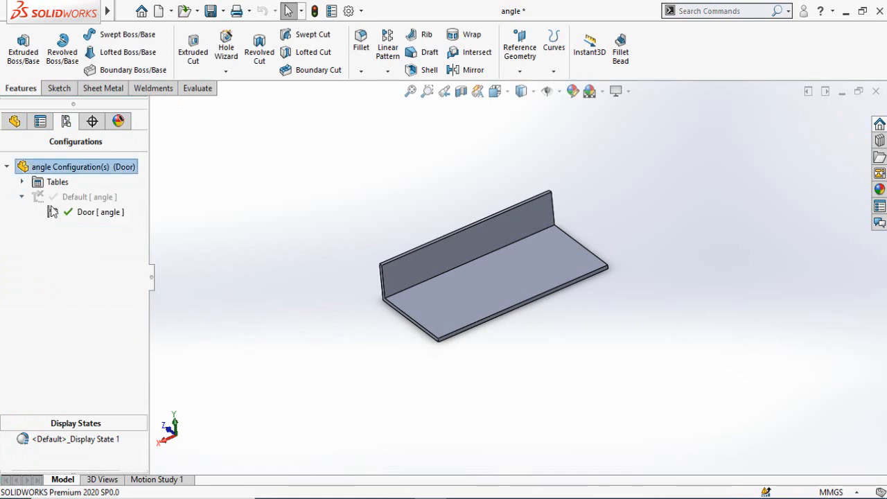
# Add Window and Almirah configurations, also derived from Default.
pyautogui.rightClick(83, 197)
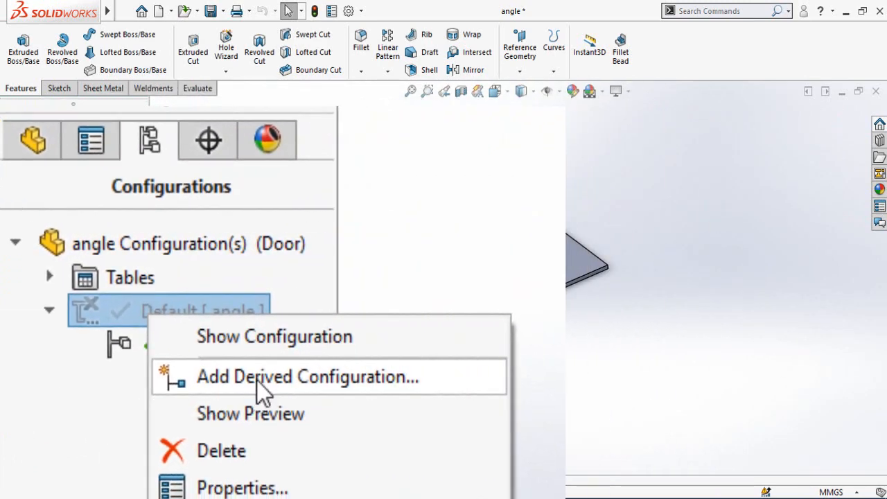
pyautogui.click(307, 377)
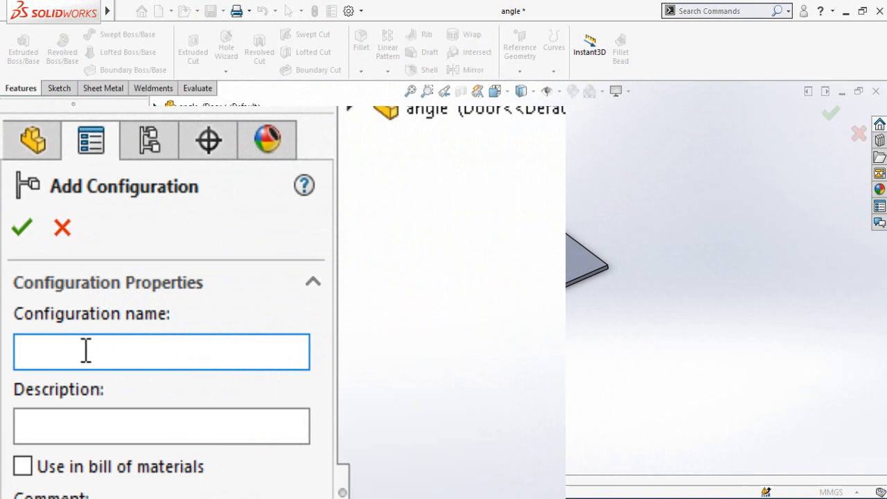
pyautogui.write('Window')
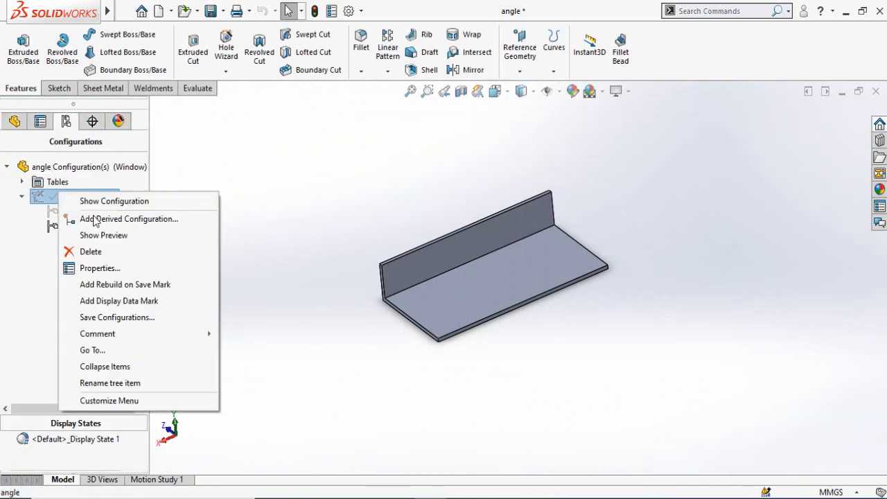
pyautogui.click(129, 219)
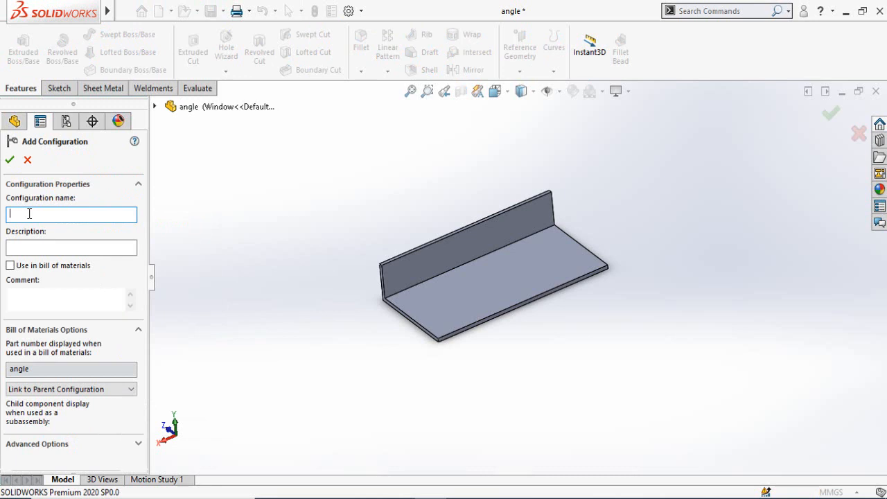
pyautogui.write('Alim')
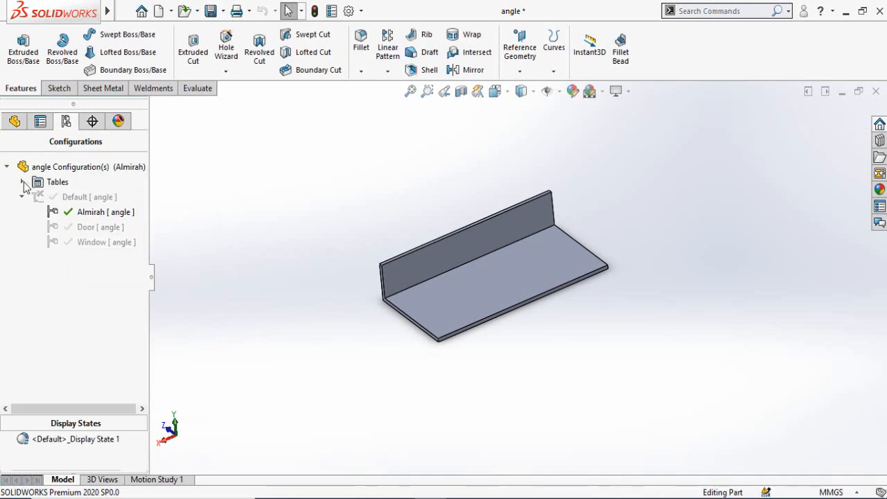
# Edit the design table and add the Almirah, Door and Window rows to it.
pyautogui.click(22, 182)
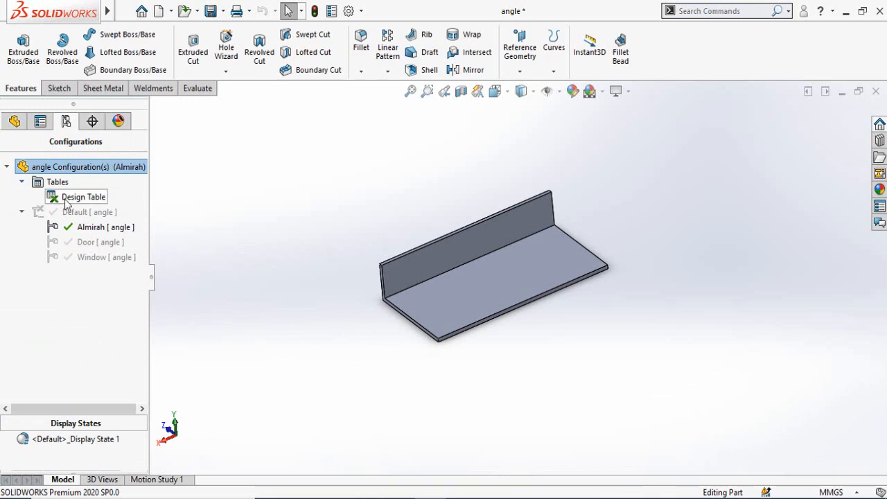
pyautogui.rightClick(83, 197)
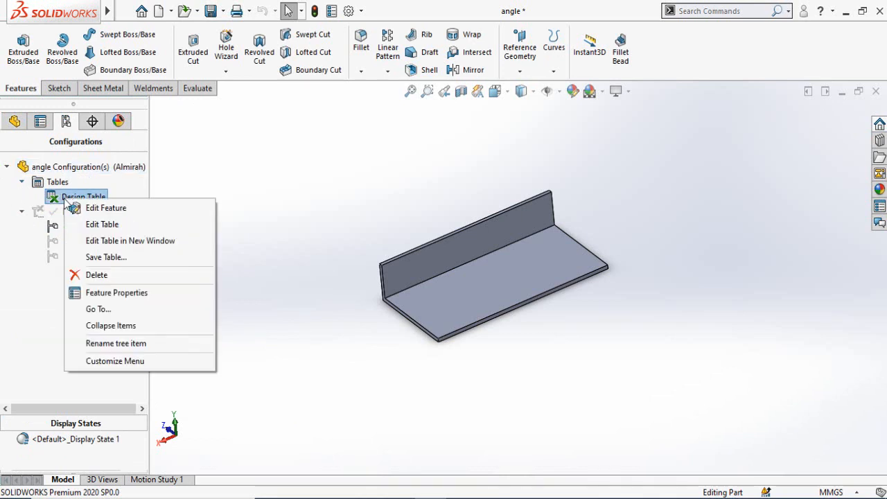
pyautogui.moveTo(102, 224)
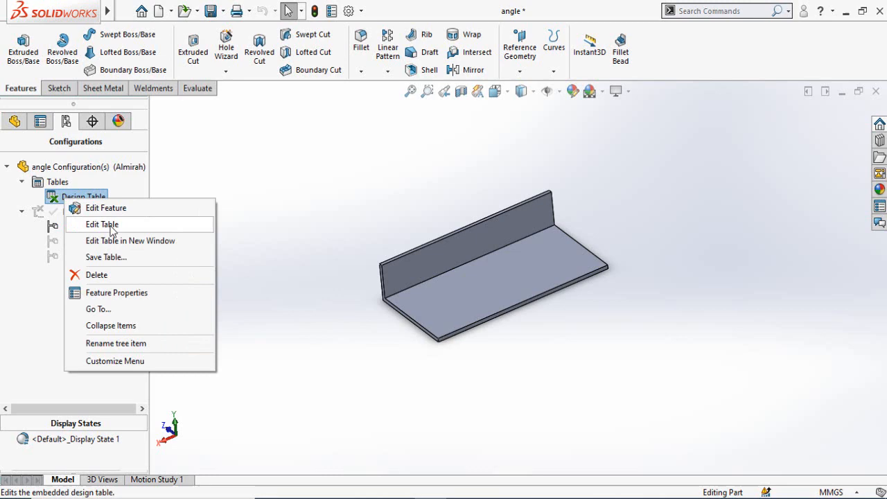
pyautogui.click(101, 225)
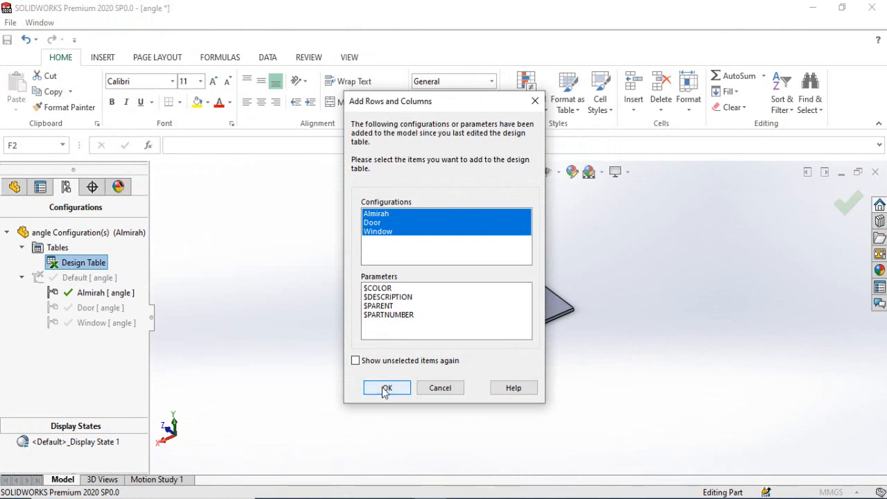
pyautogui.click(385, 388)
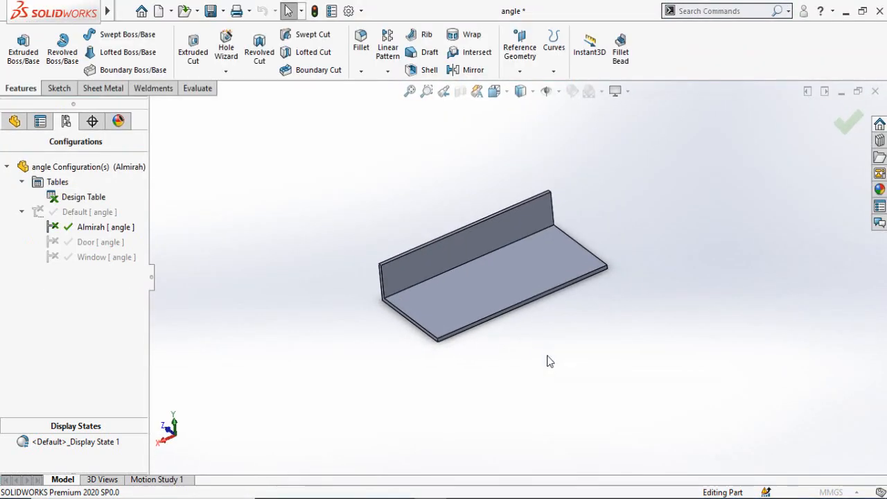
# Enter Almirah, Door and Window below Default in the worksheet and fill their dimension cells.
pyautogui.rightClick(83, 197)
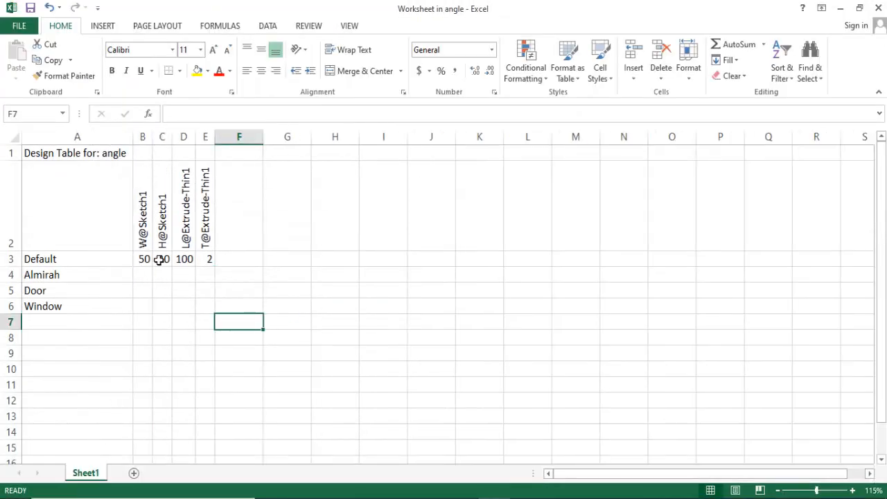
pyautogui.moveTo(78, 275); pyautogui.dragTo(78, 306)
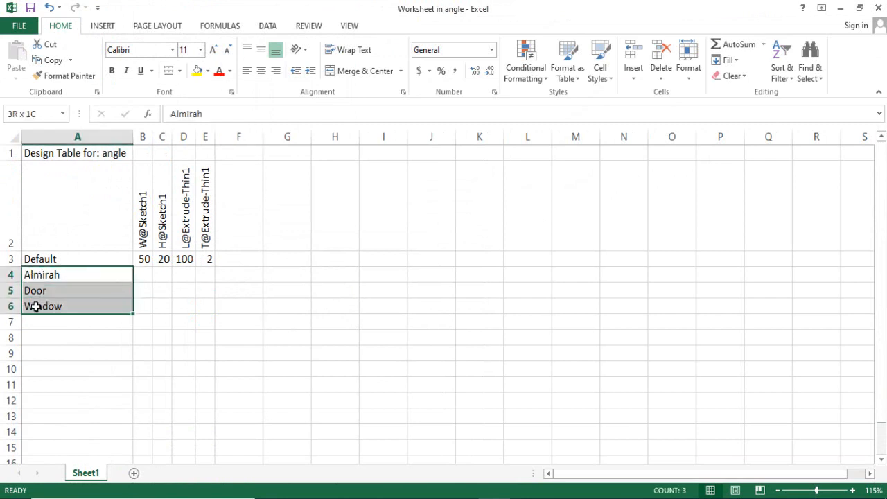
pyautogui.click(141, 274)
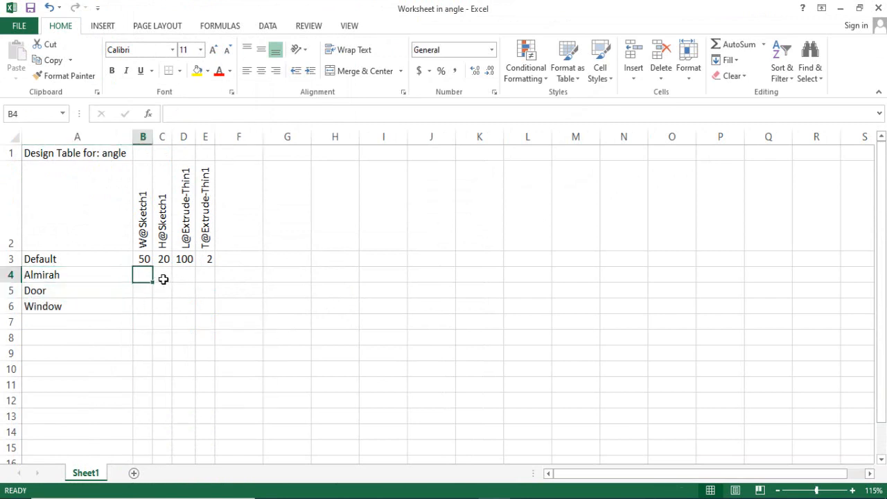
pyautogui.click(141, 321)
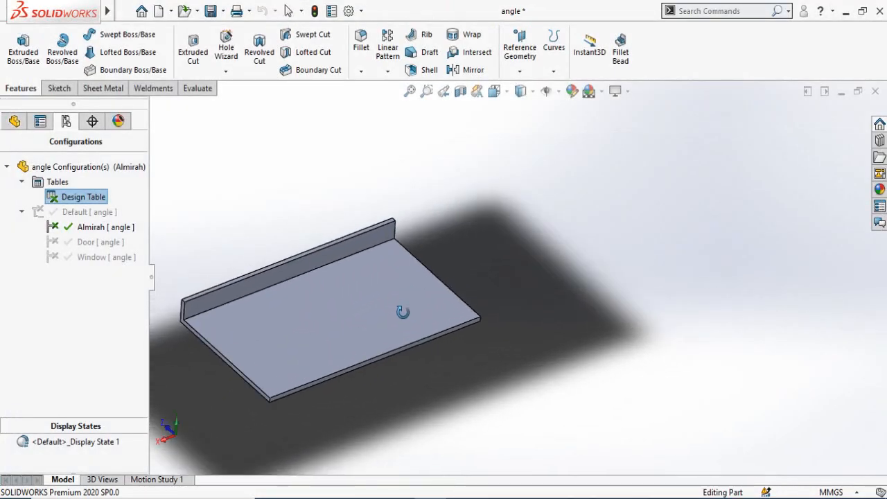
# Activate the Door configuration to preview it, then reactivate Almirah and return to the feature tree.
pyautogui.moveTo(404, 312); pyautogui.dragTo(237, 341)
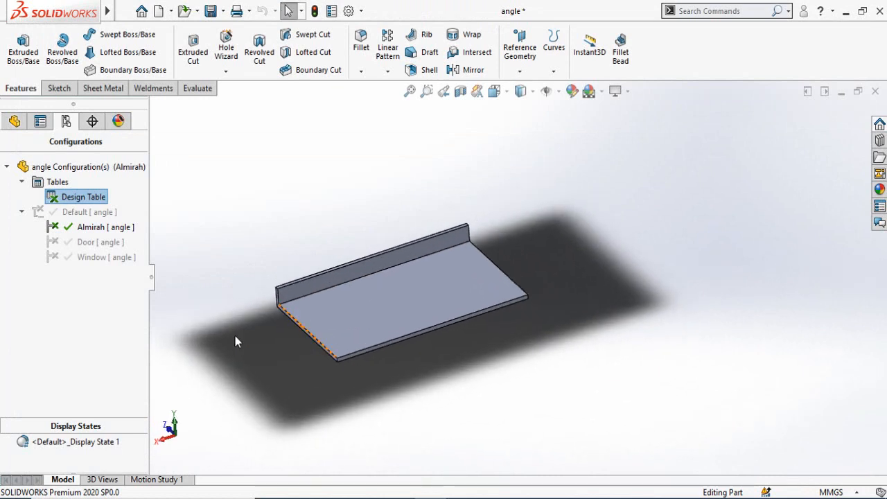
pyautogui.doubleClick(98, 242)
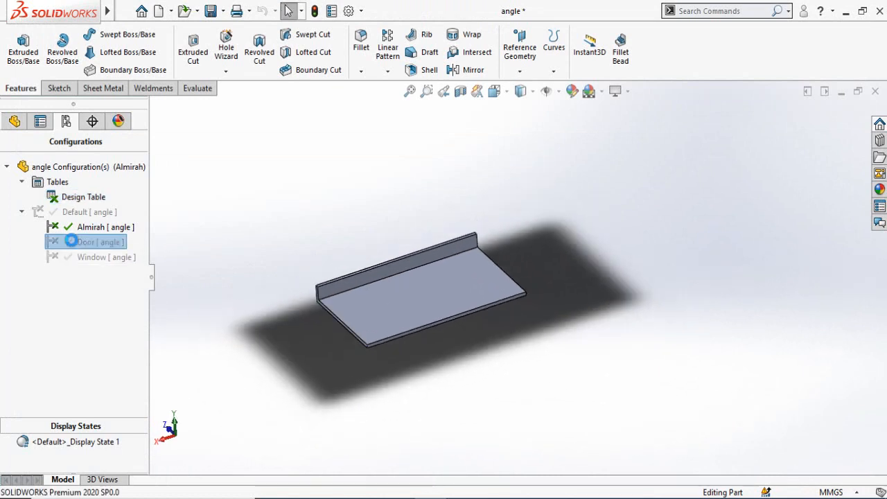
pyautogui.doubleClick(100, 241)
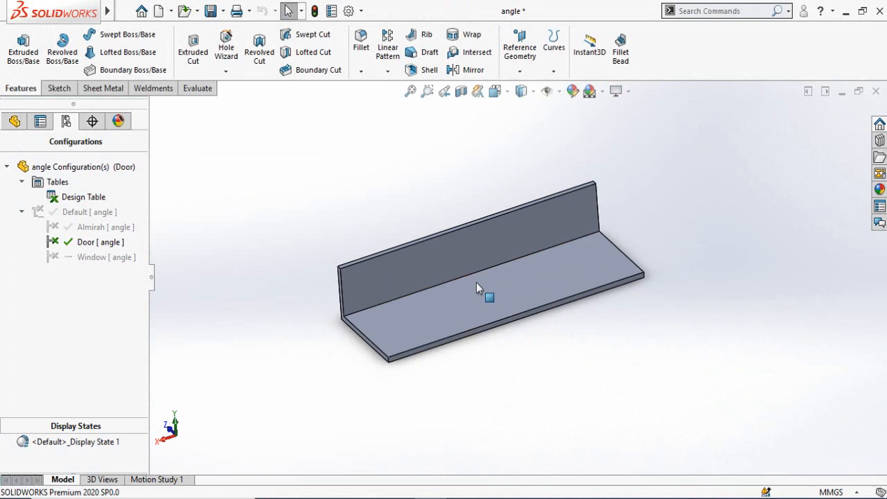
pyautogui.doubleClick(101, 228)
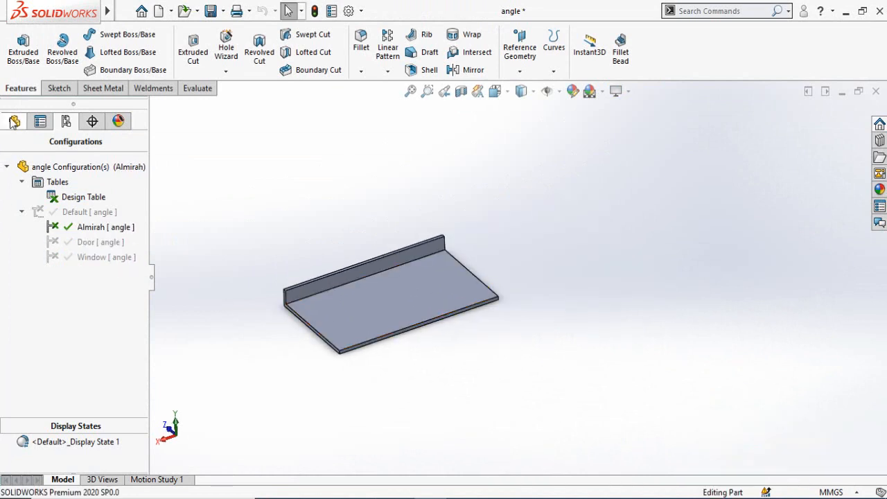
pyautogui.click(13, 122)
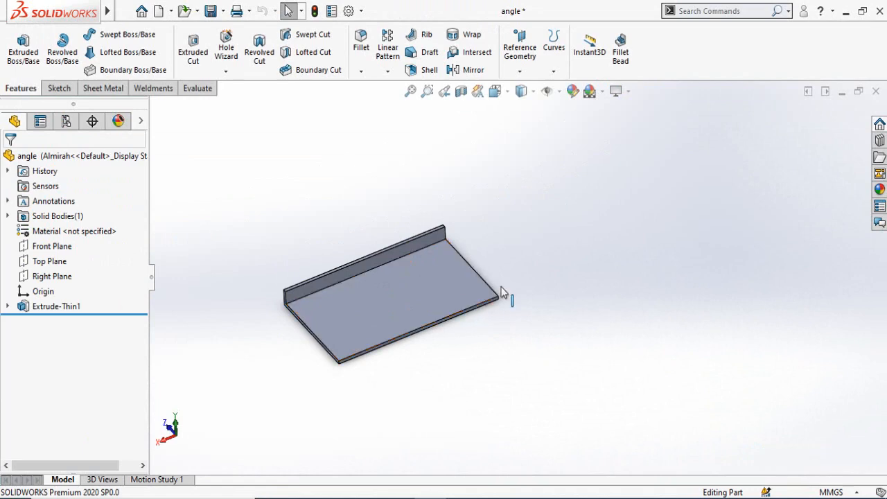
# Start an A3 drawing of the angle part and remove the extra Drawing View3.
pyautogui.click(161, 11)
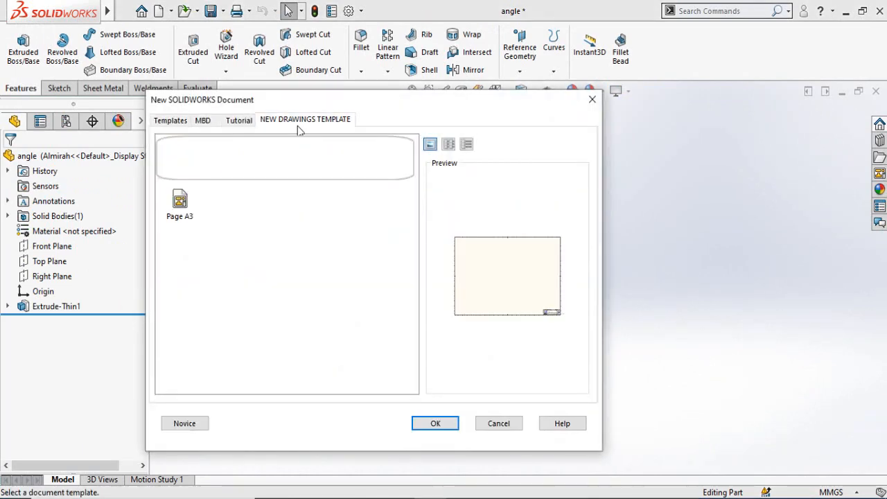
pyautogui.click(499, 423)
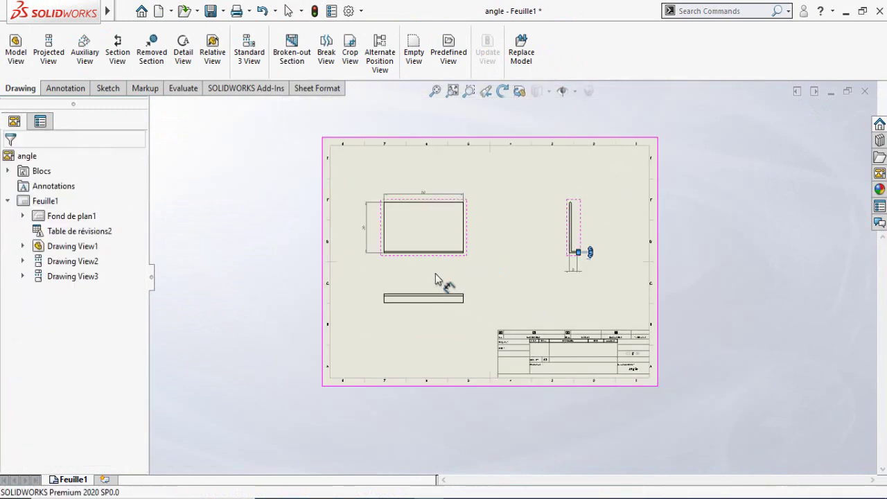
pyautogui.click(423, 224)
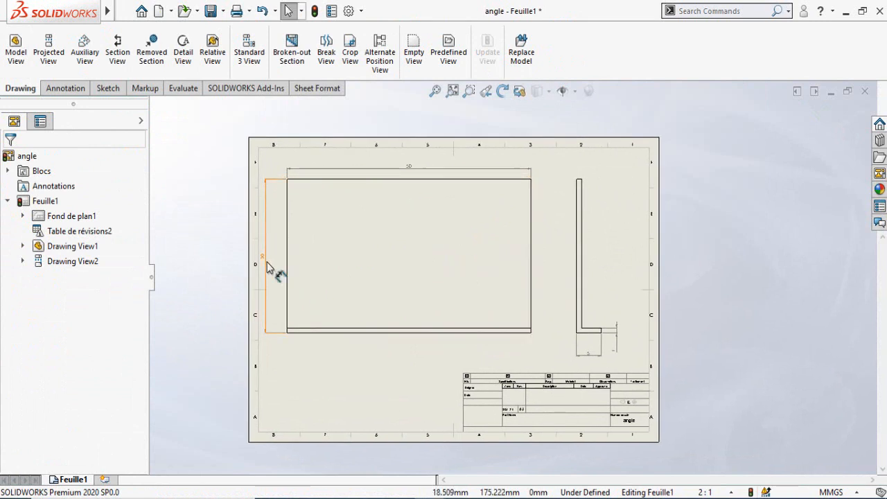
# Deselect the stray dimension and begin a text note from the Annotation tools.
pyautogui.click(267, 257)
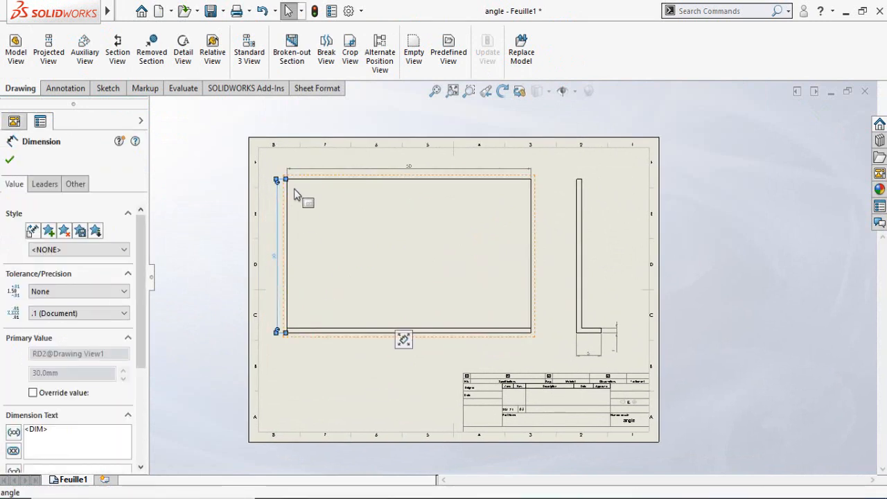
pyautogui.click(9, 160)
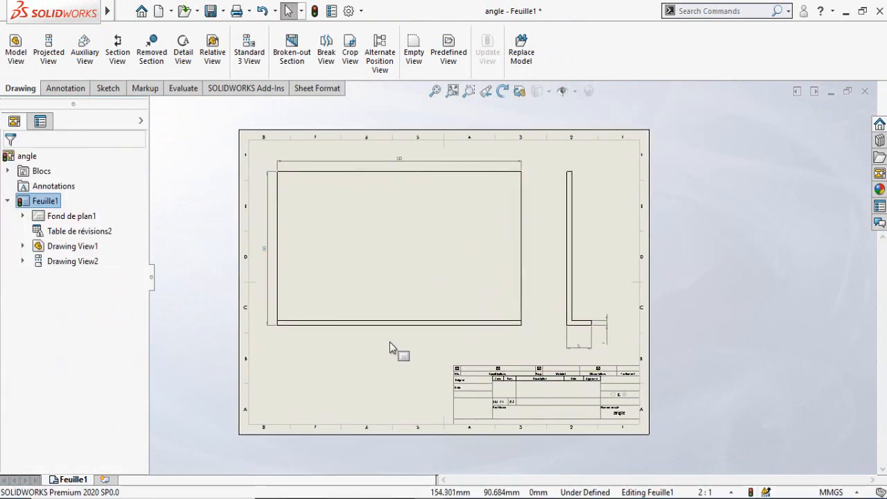
pyautogui.click(64, 89)
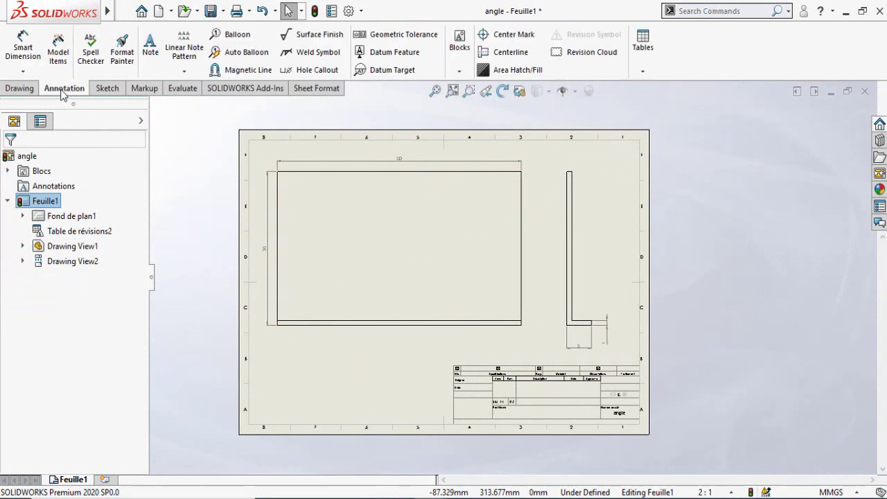
pyautogui.moveTo(150, 49)
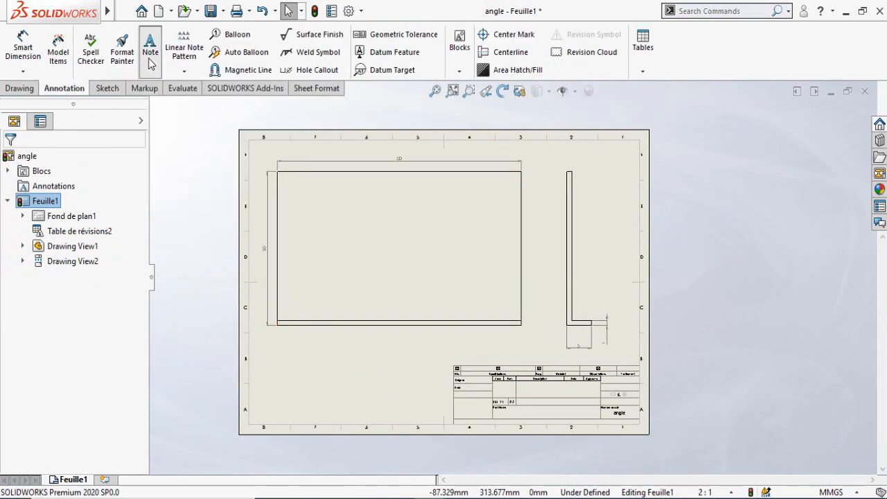
pyautogui.click(150, 47)
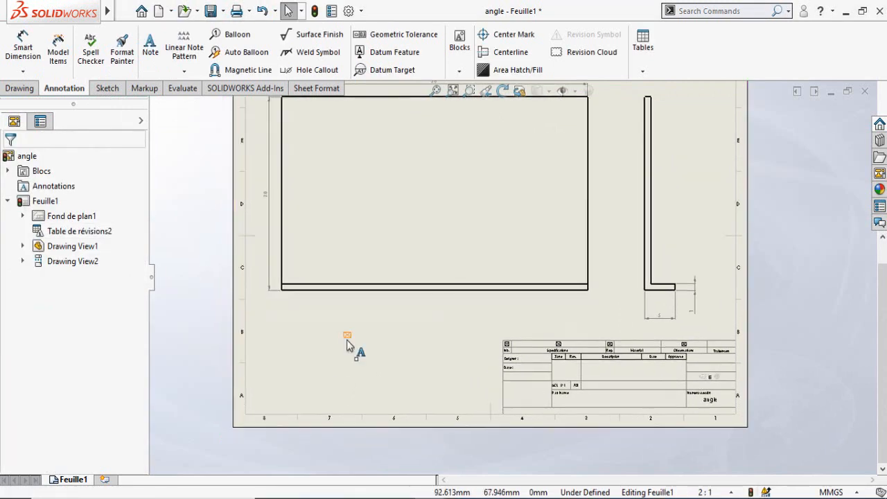
# Place a note linked to the view model's SW-Configuration Name property, showing Almirah.
pyautogui.click(149, 44)
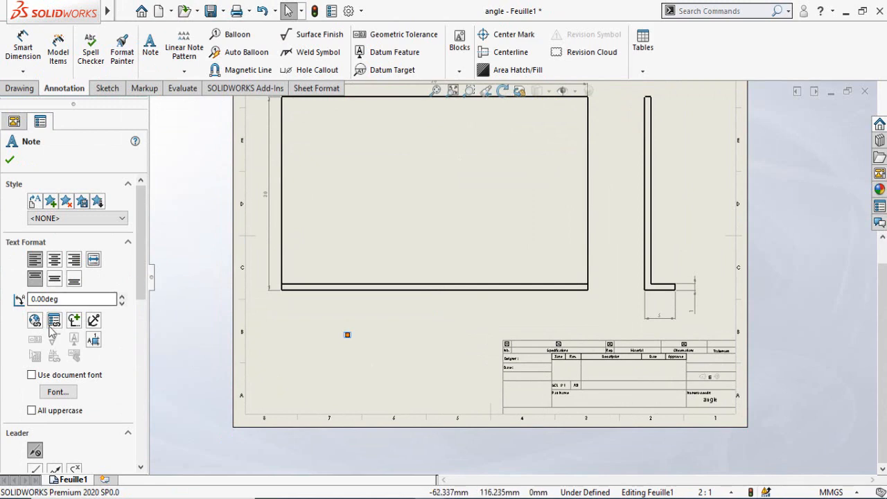
pyautogui.moveTo(54, 319)
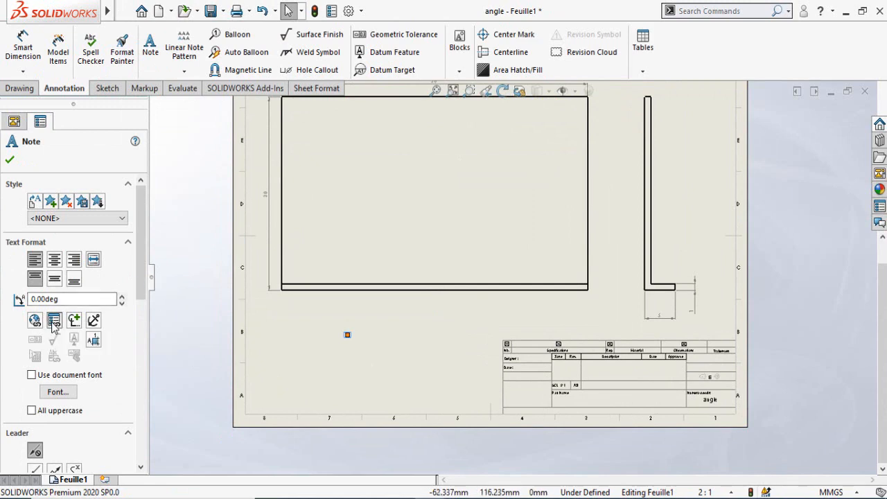
pyautogui.click(34, 319)
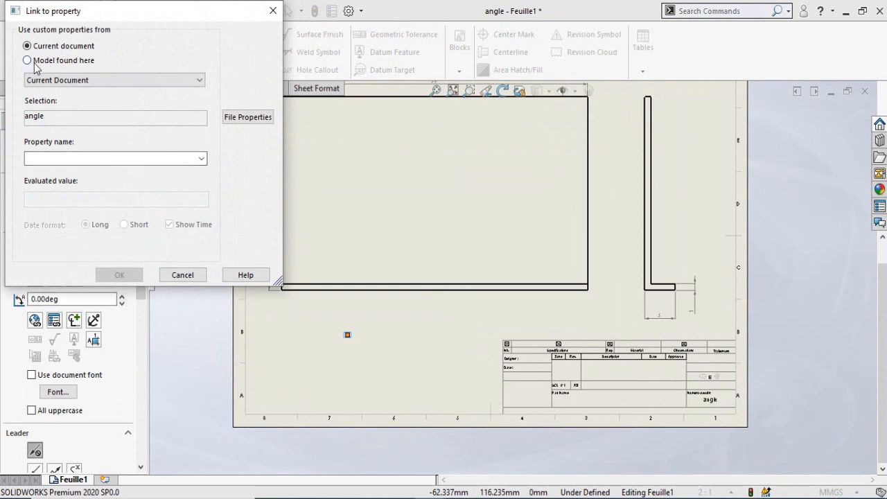
pyautogui.click(26, 61)
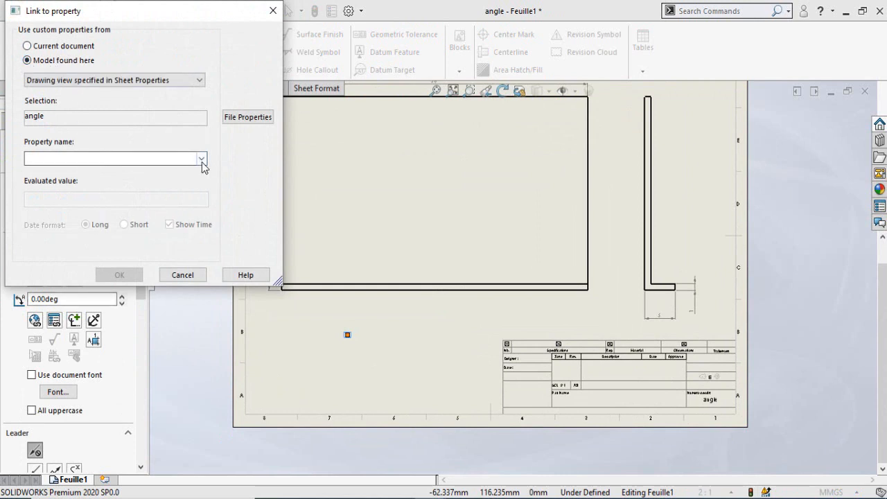
pyautogui.click(202, 158)
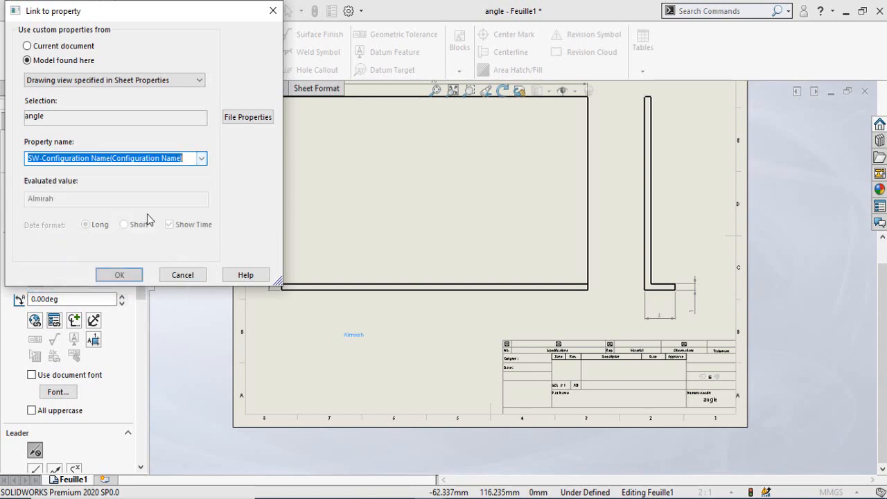
pyautogui.click(119, 274)
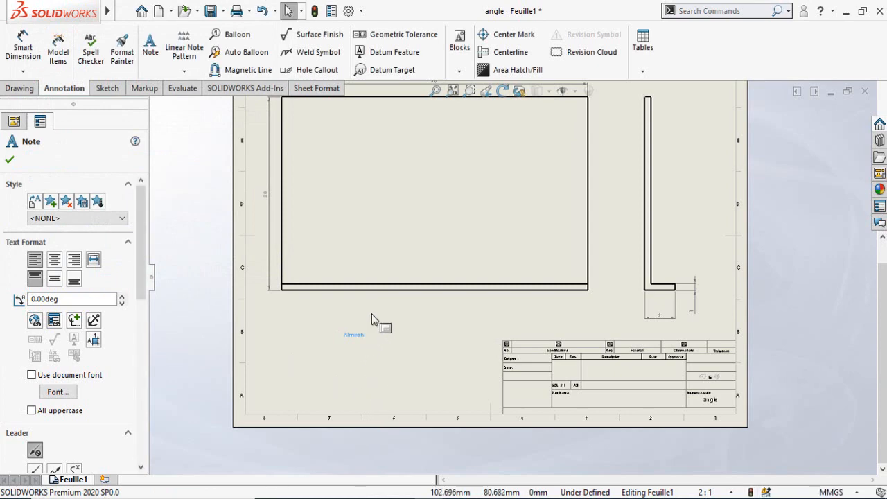
# Edit the Almirah note and give it a much larger font size.
pyautogui.doubleClick(353, 334)
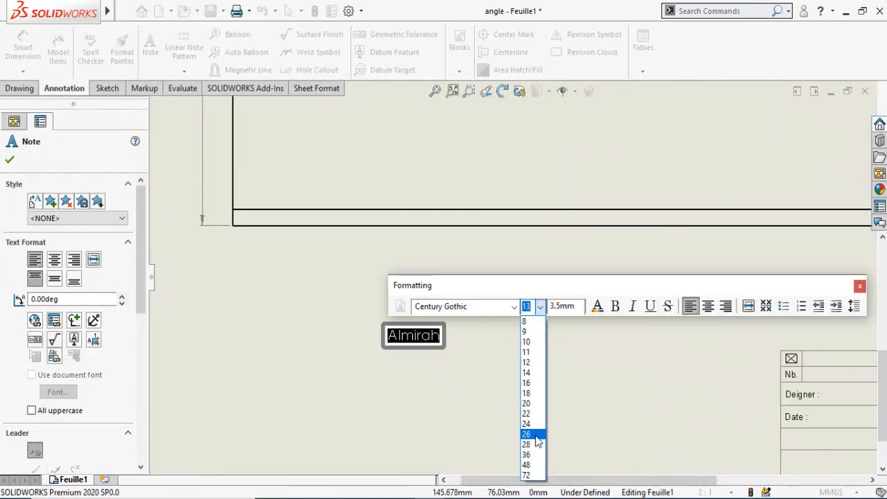
pyautogui.click(527, 454)
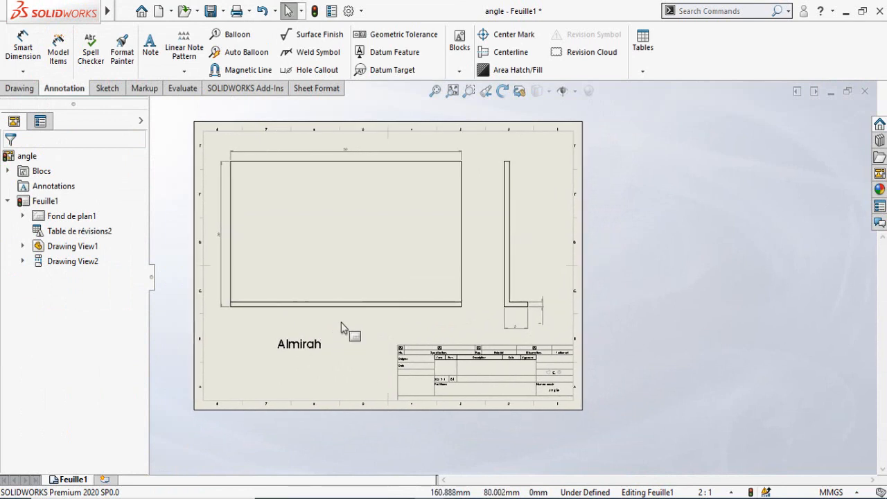
pyautogui.moveTo(318, 302)
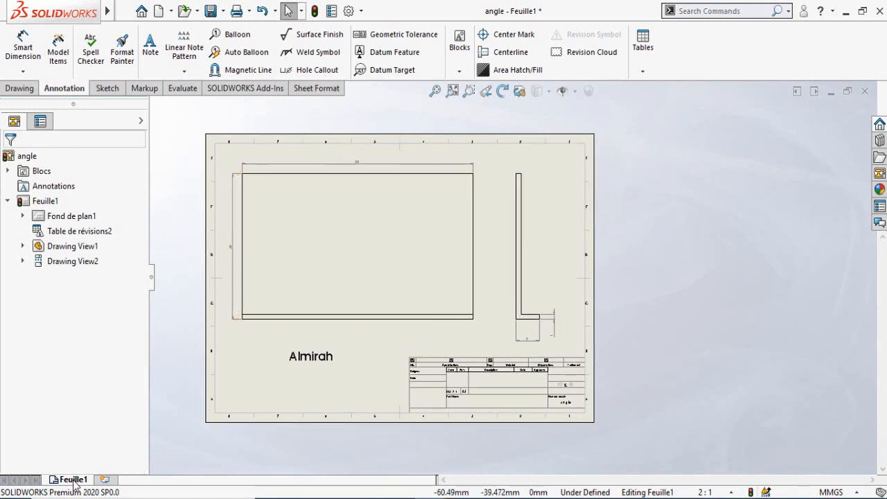
# Rename sheet Feuille1 to Almirah and copy it from the sheet tab menu.
pyautogui.rightClick(72, 480)
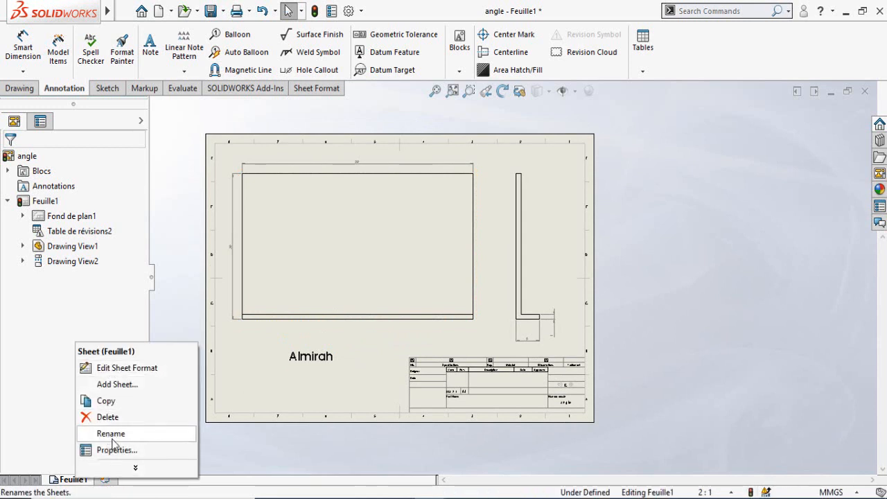
pyautogui.click(111, 432)
pyautogui.write('Almirah')
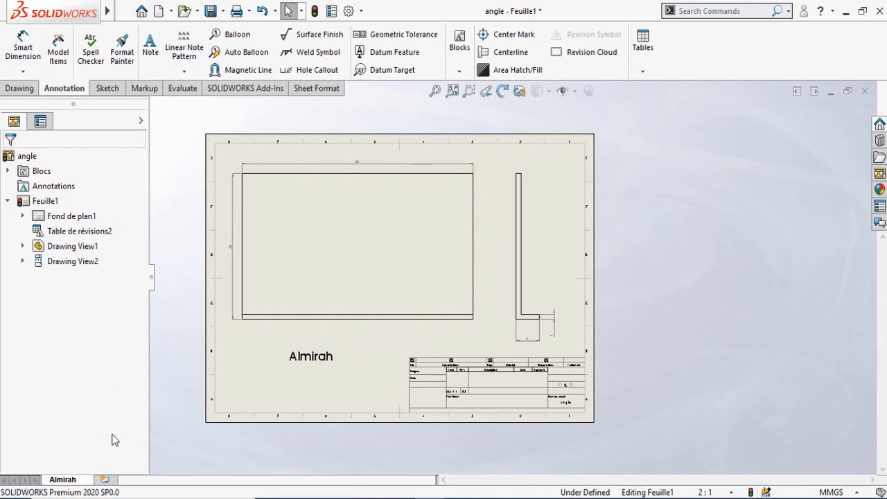
pyautogui.rightClick(62, 480)
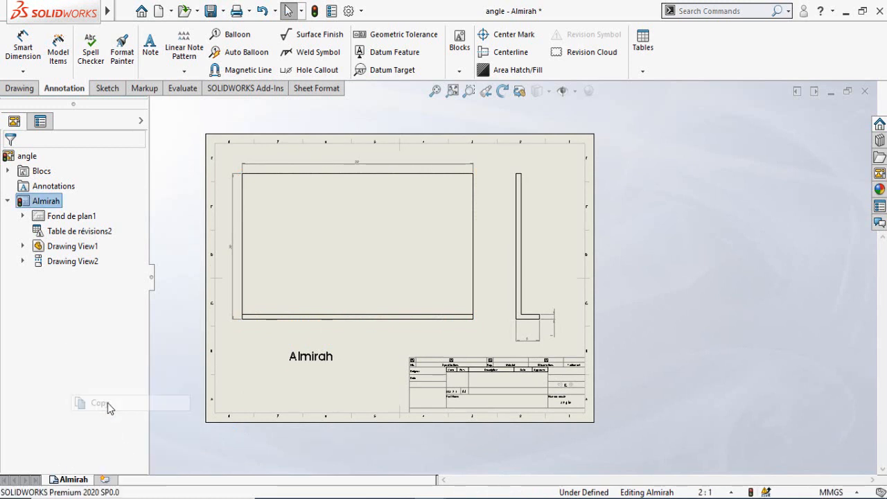
# Paste the copied sheet after Almirah as Almirah(2).
pyautogui.rightClick(72, 480)
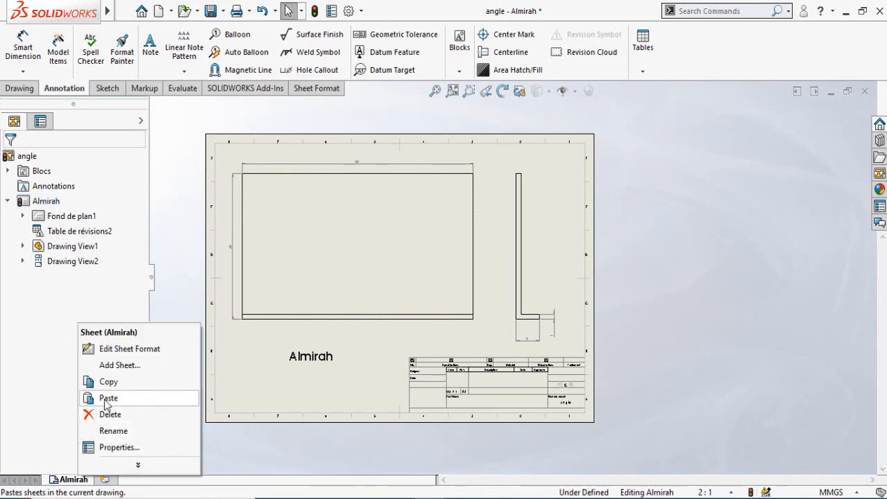
pyautogui.click(108, 398)
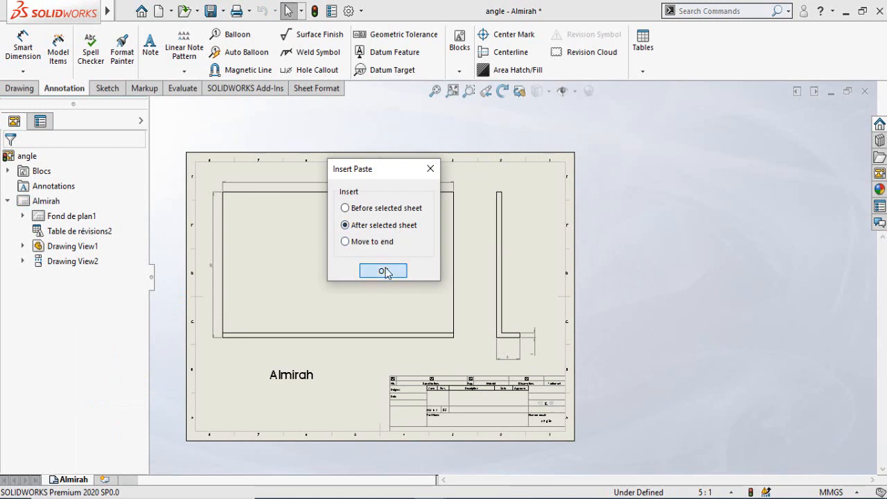
pyautogui.click(383, 271)
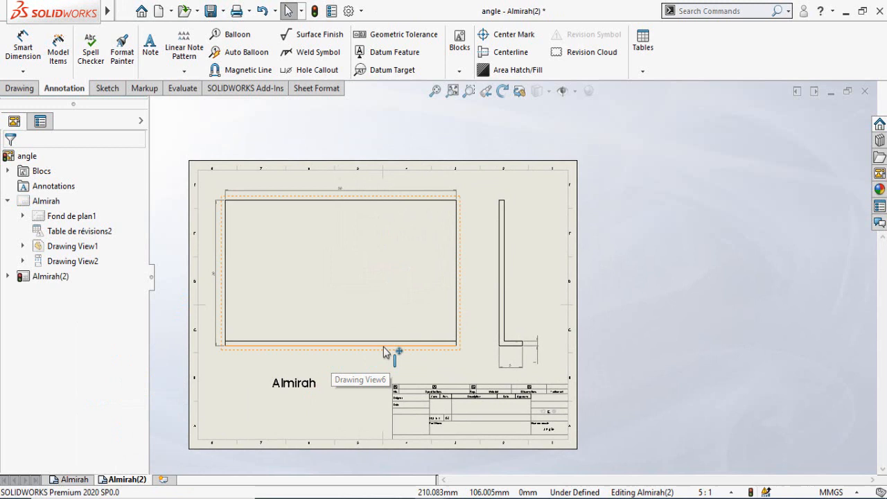
# Set the copied sheet's part view to the Window configuration at 2:1 scale.
pyautogui.click(386, 349)
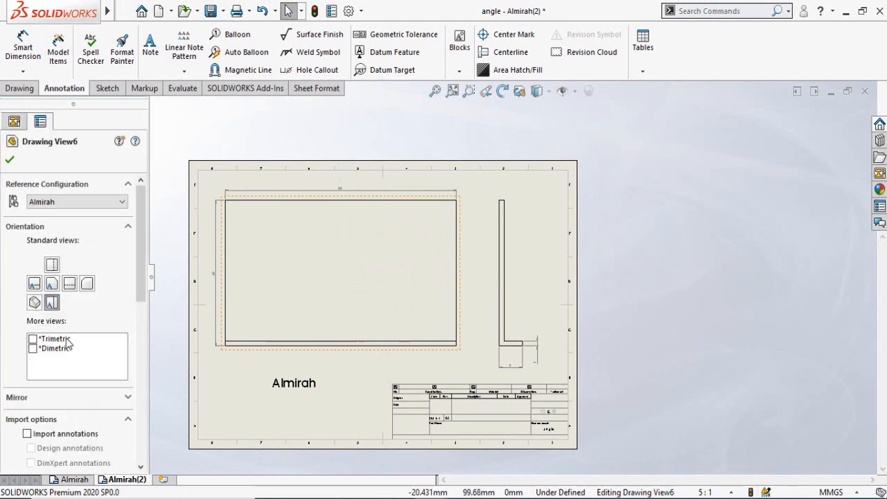
pyautogui.click(76, 201)
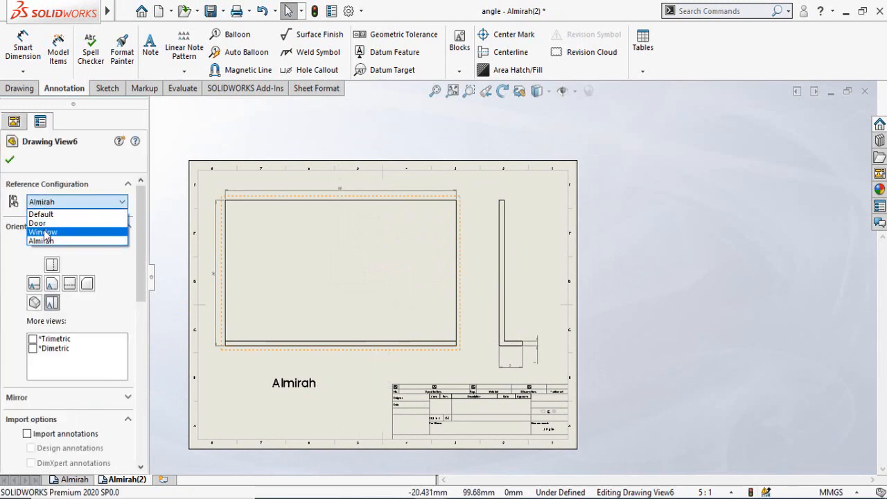
pyautogui.moveTo(56, 213)
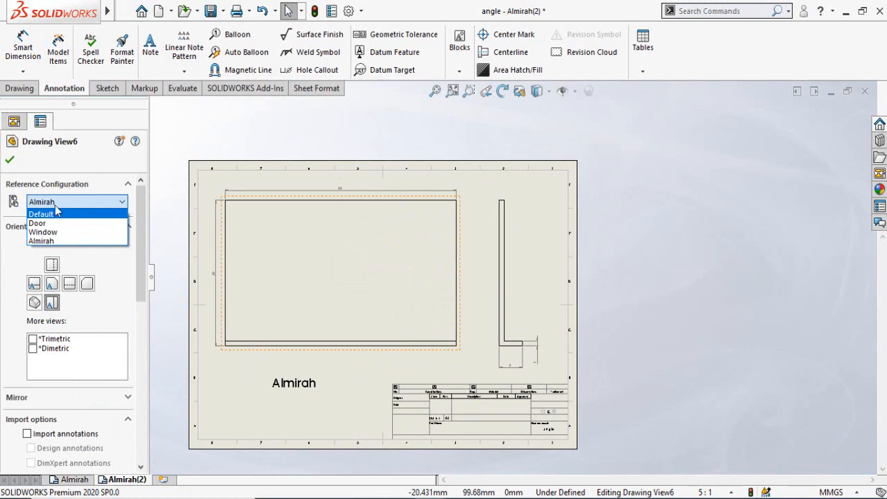
pyautogui.click(43, 231)
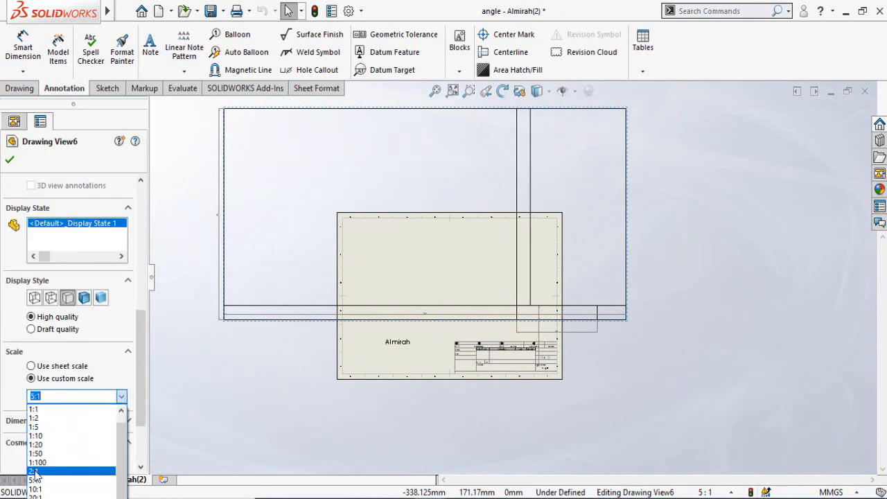
pyautogui.click(36, 471)
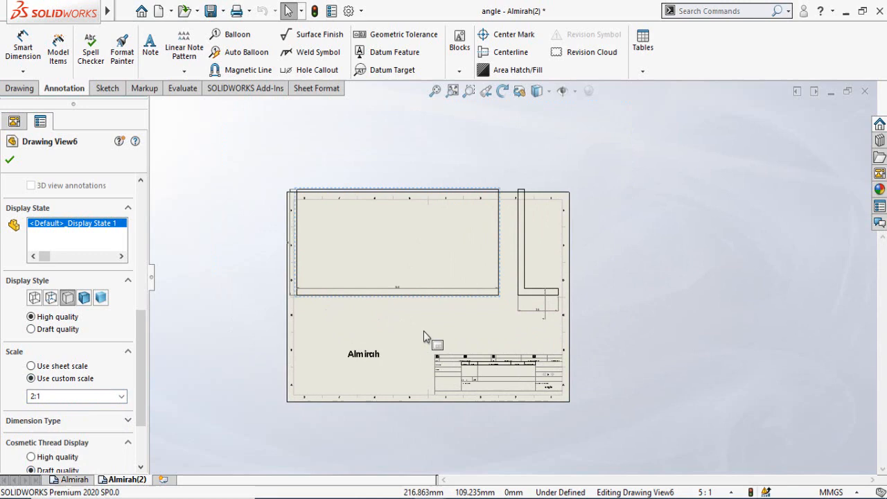
pyautogui.click(39, 120)
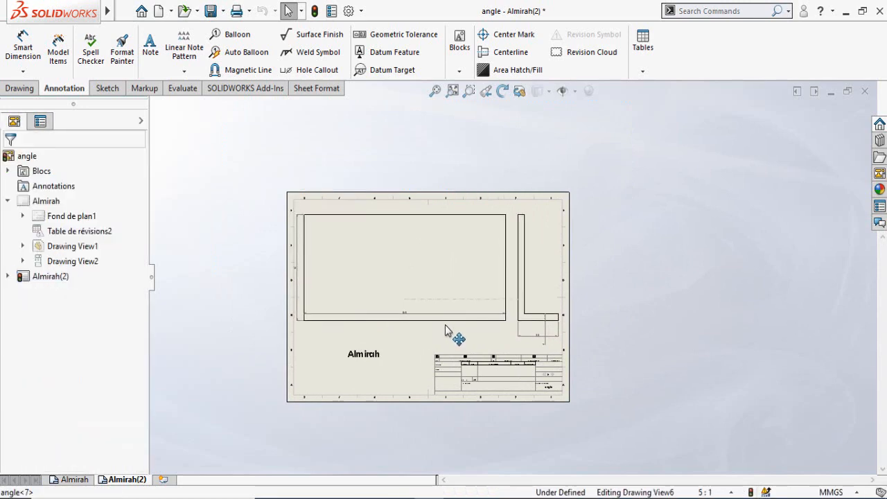
# Revisit the view's properties and rebuild so the linked note reads Window.
pyautogui.click(409, 267)
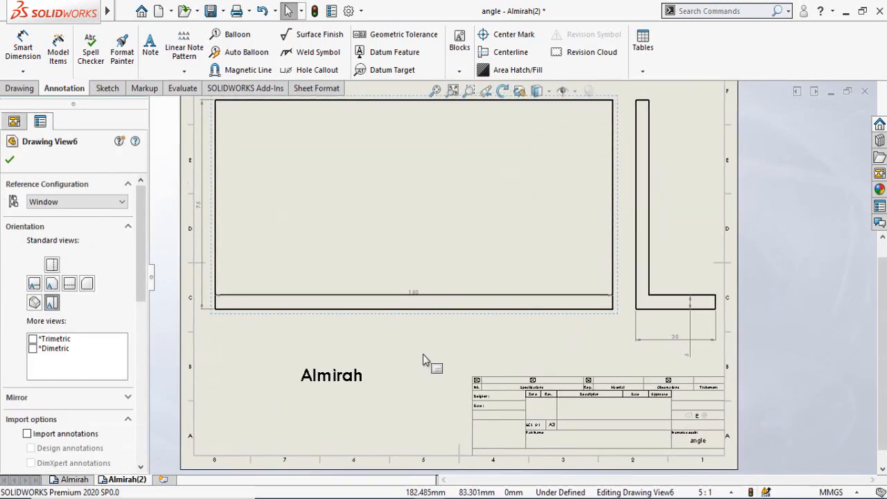
pyautogui.click(331, 374)
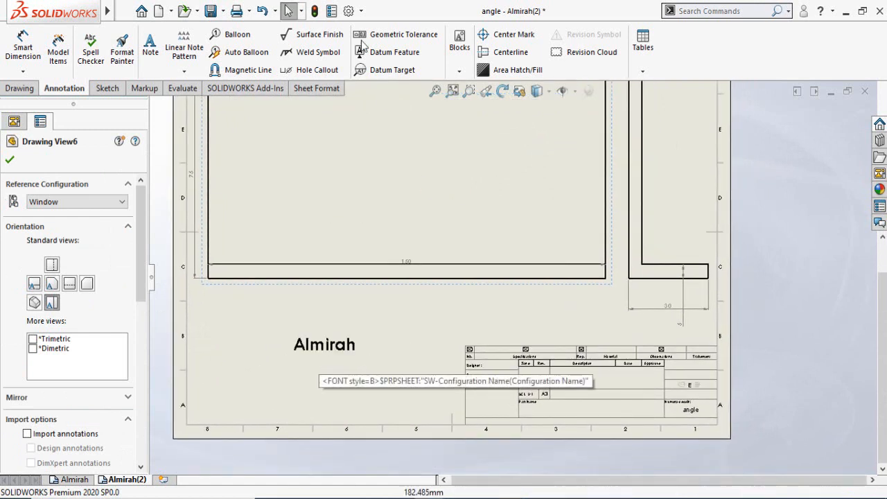
pyautogui.click(313, 11)
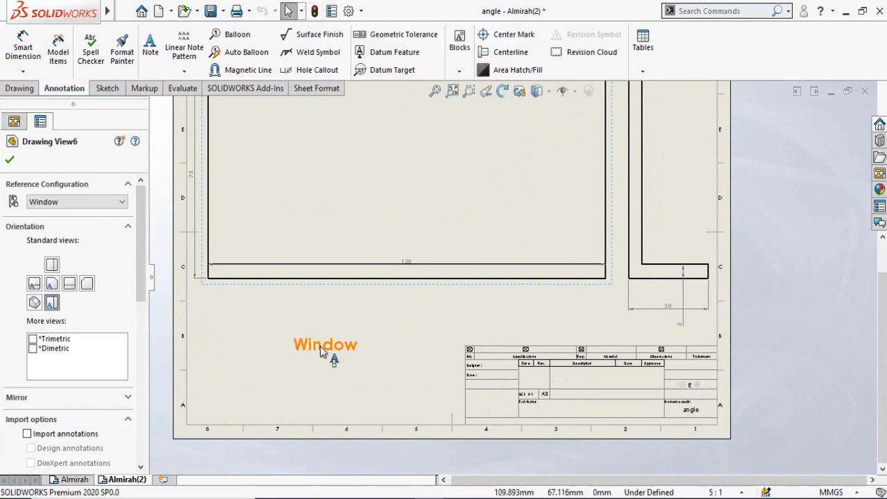
# Rename the Almirah(2) sheet to Window.
pyautogui.rightClick(128, 480)
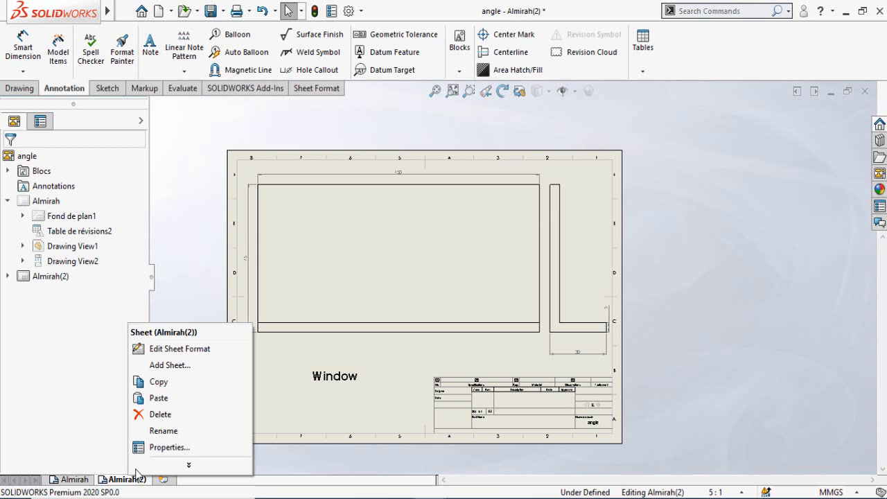
pyautogui.click(163, 430)
pyautogui.write('Windo')
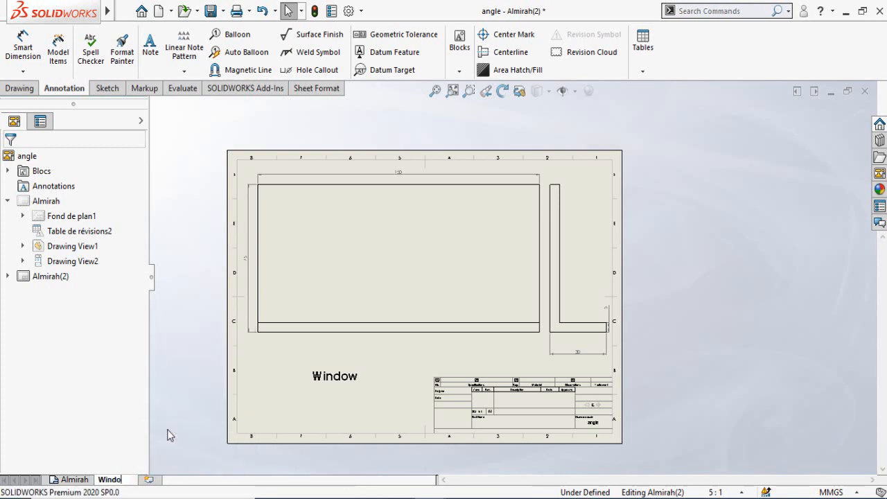
pyautogui.click(114, 480)
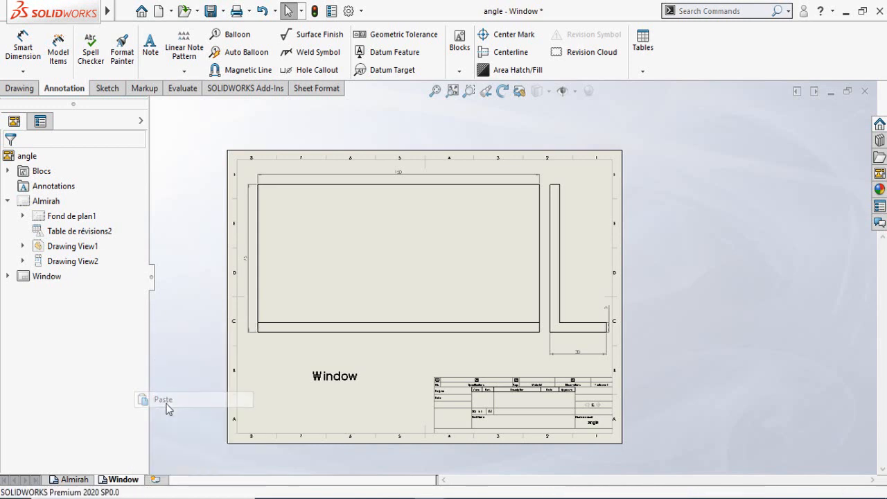
# Paste another Almirah copy after Window and select its part view.
pyautogui.click(164, 399)
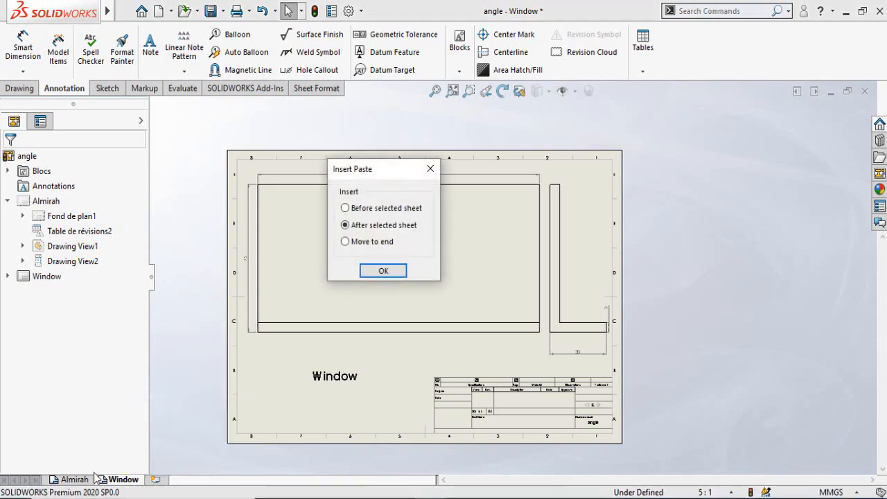
pyautogui.click(383, 270)
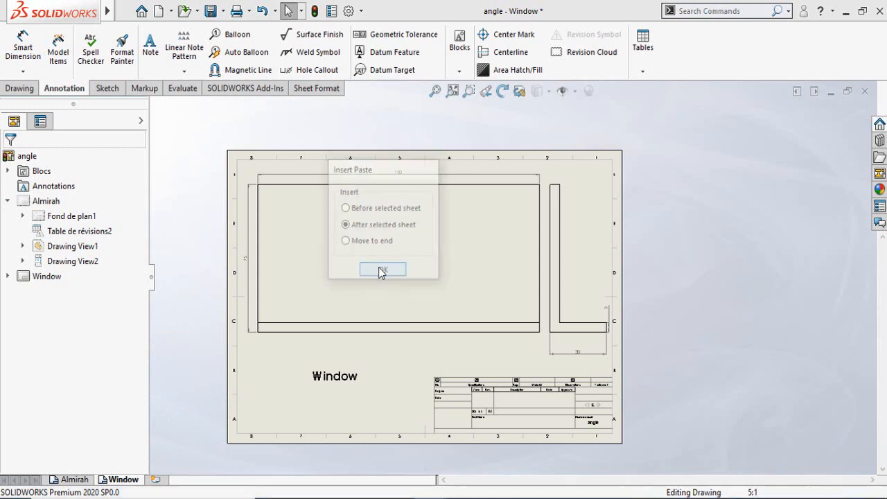
pyautogui.click(382, 269)
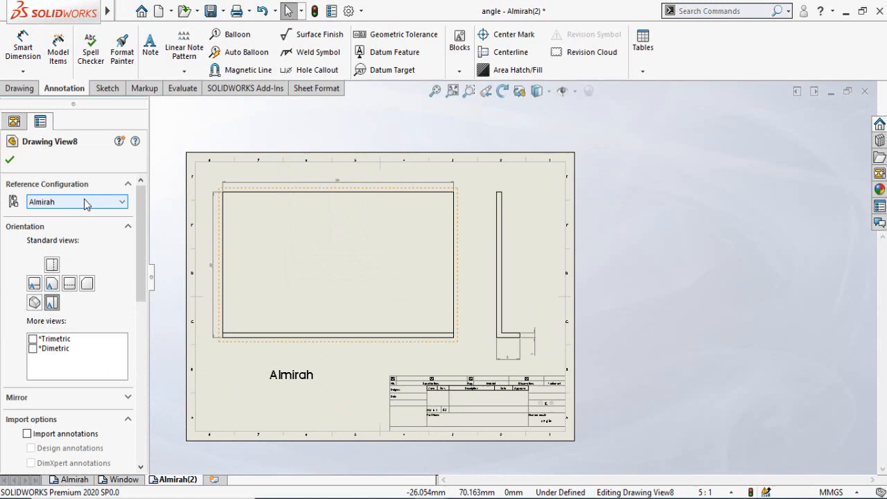
# Set Drawing View8's reference configuration to Door and reposition the enlarged view.
pyautogui.click(76, 202)
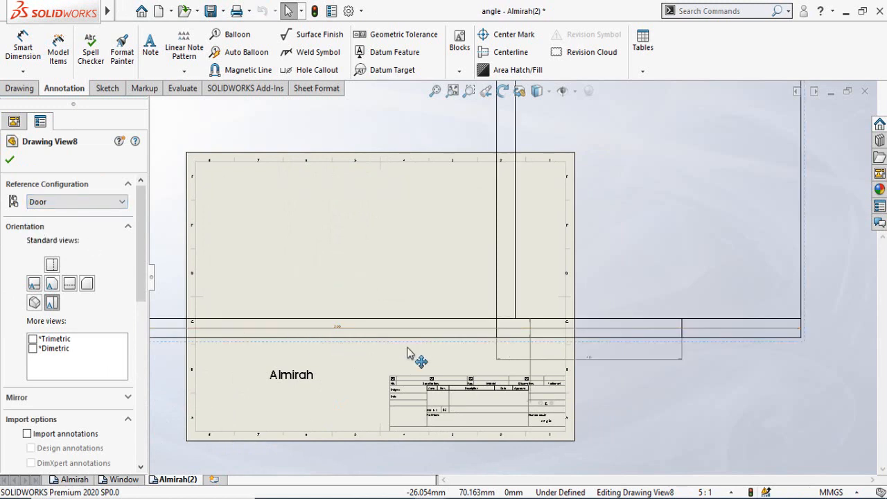
pyautogui.moveTo(421, 360); pyautogui.dragTo(298, 326)
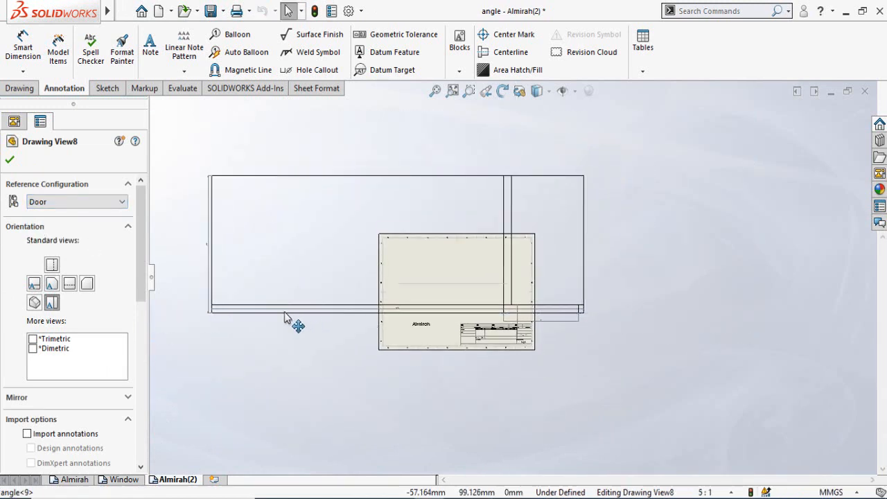